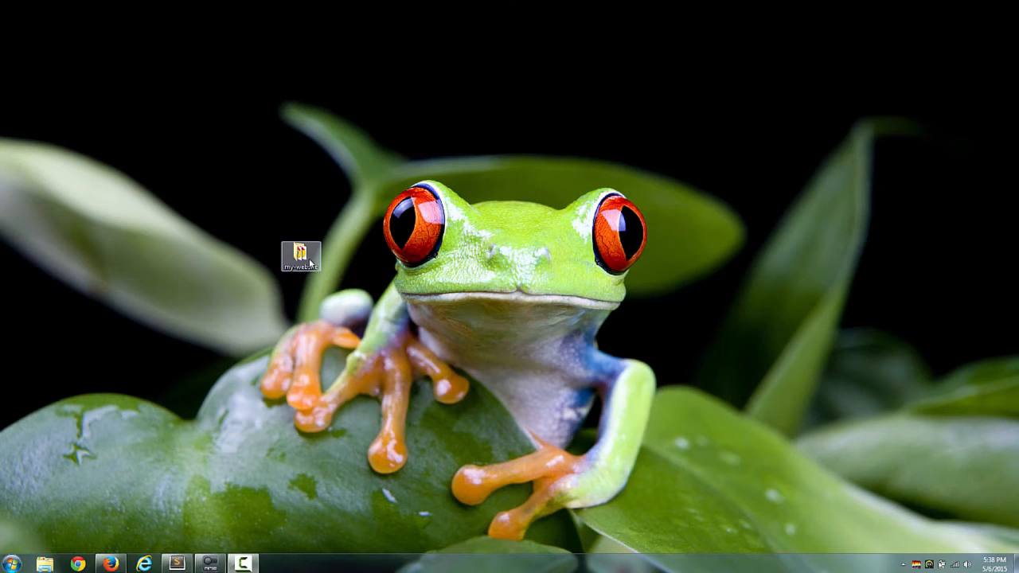
Inside the desktop my-website folder, create a new folder named sub-pages.
double_click(298, 245)
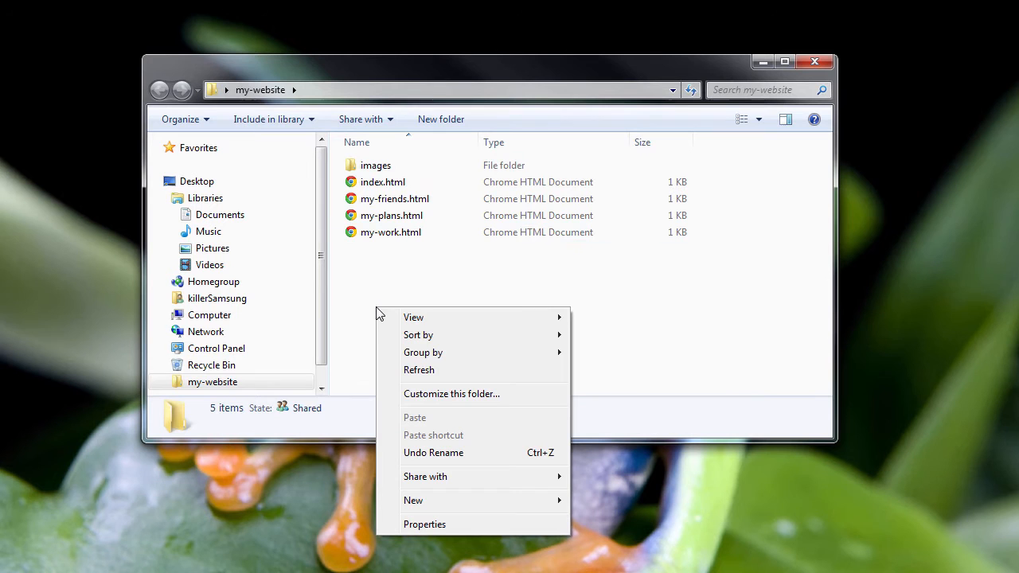
mouse_move(462, 500)
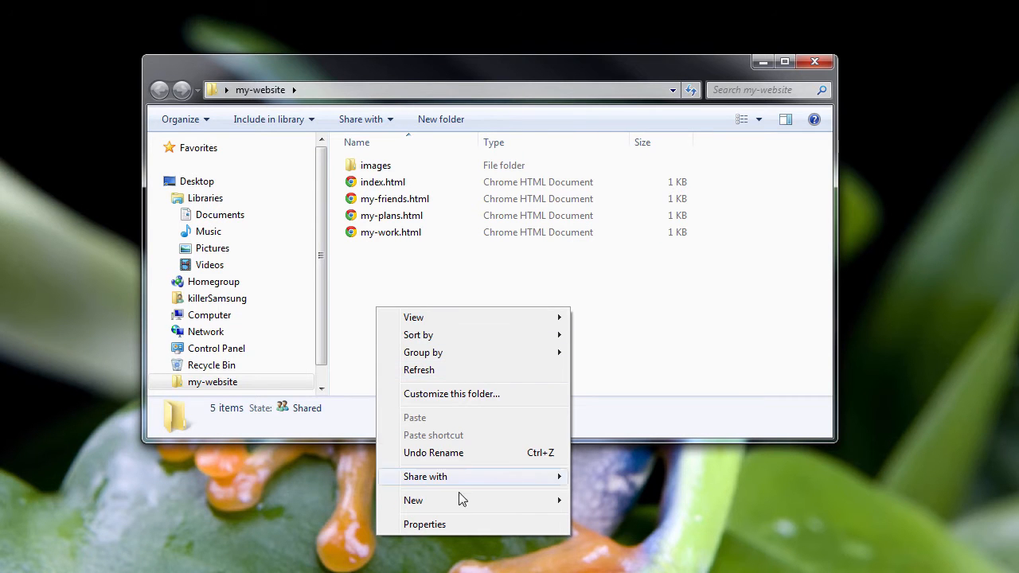
click(413, 500)
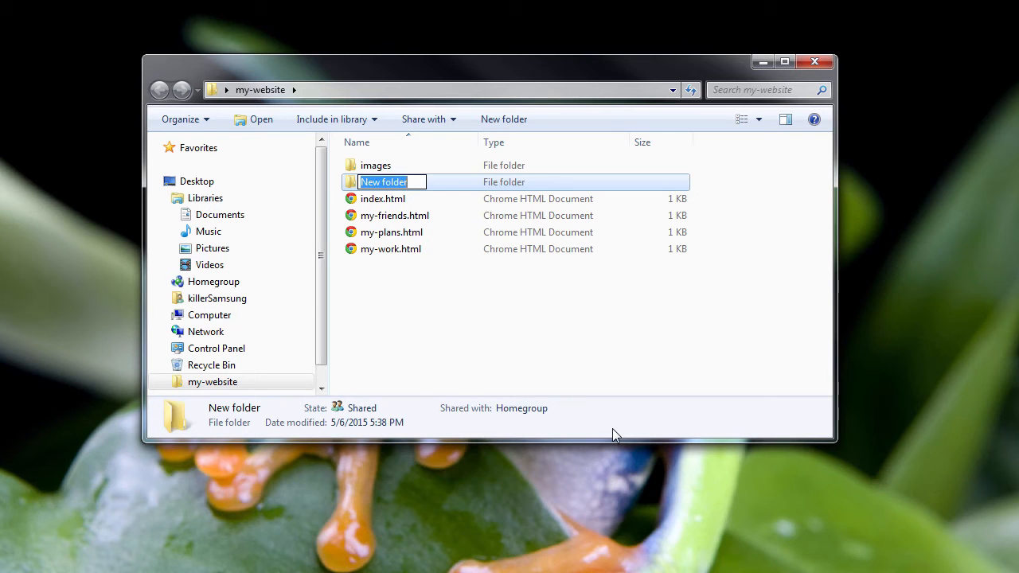
text(sub-pa)
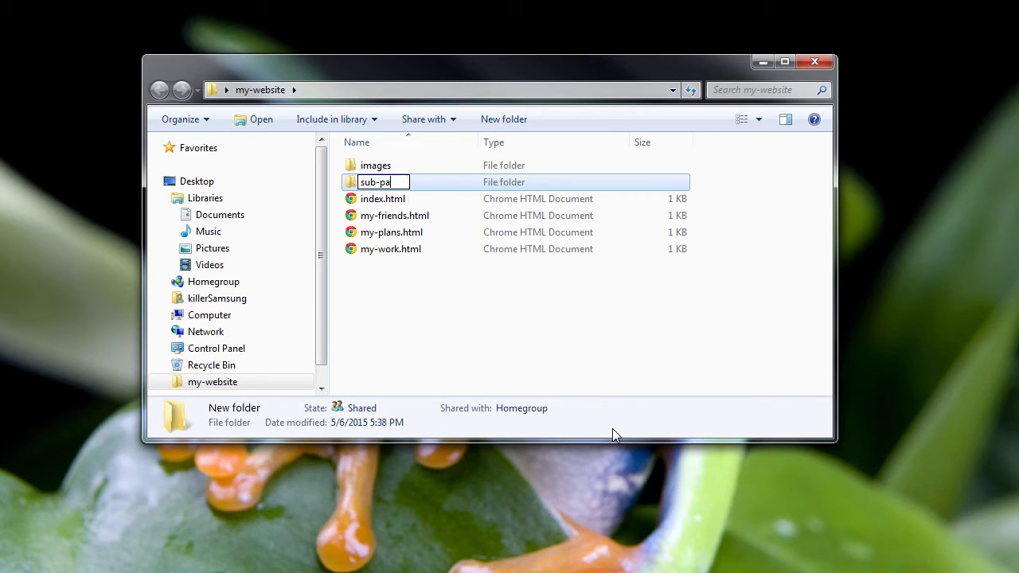
text(ges)
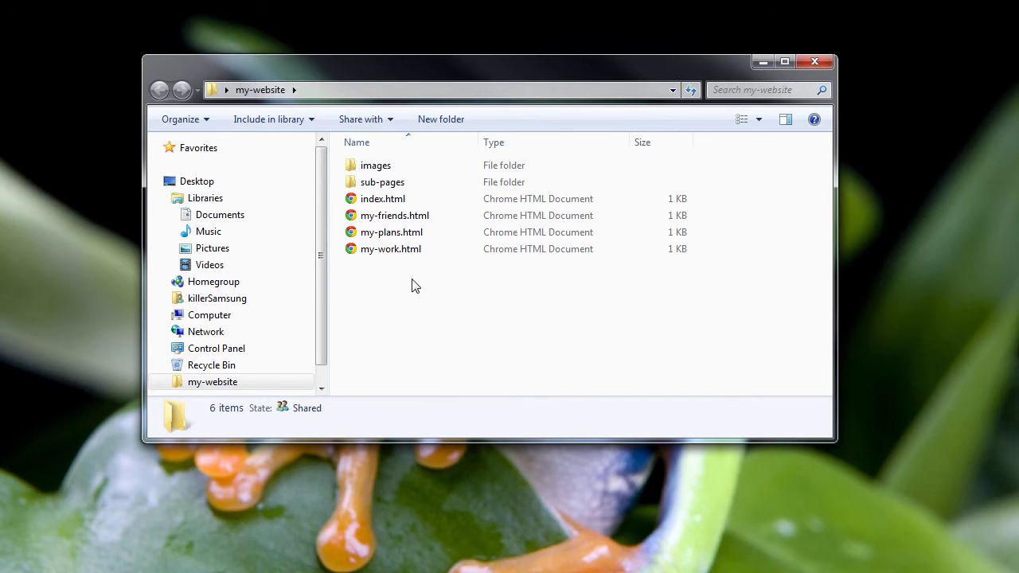
Move my-friends.html into sub-pages, confirm it arrived, and return to my-website.
click(393, 215)
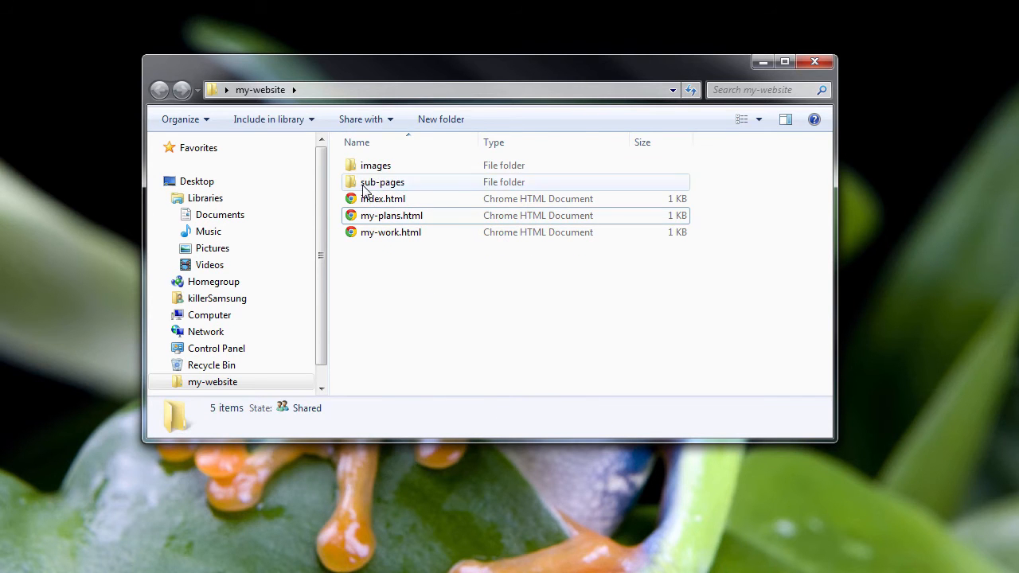
double_click(382, 181)
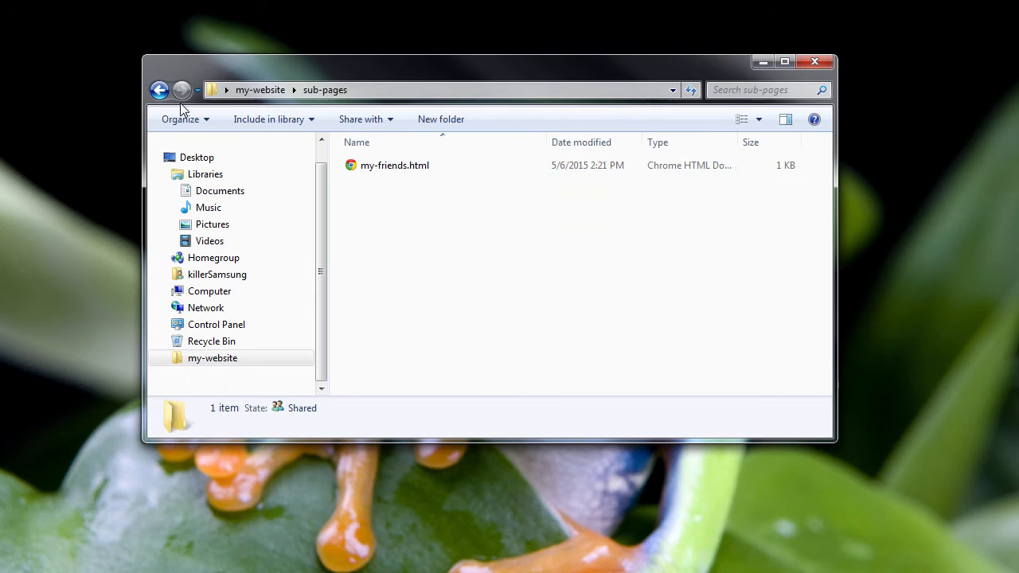
click(159, 89)
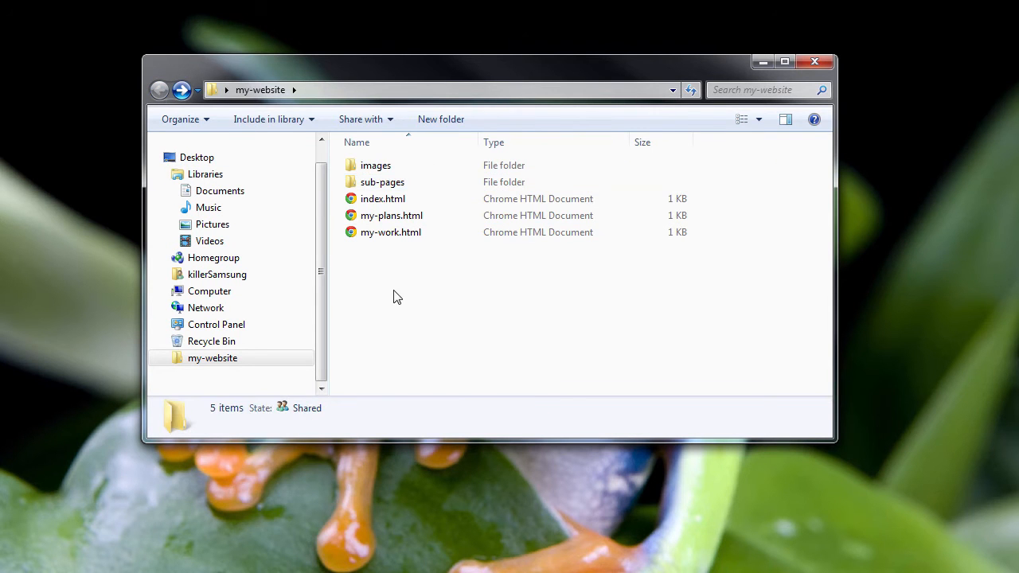
Open index.html in Chrome, try the my friends link, and view the page source.
double_click(383, 198)
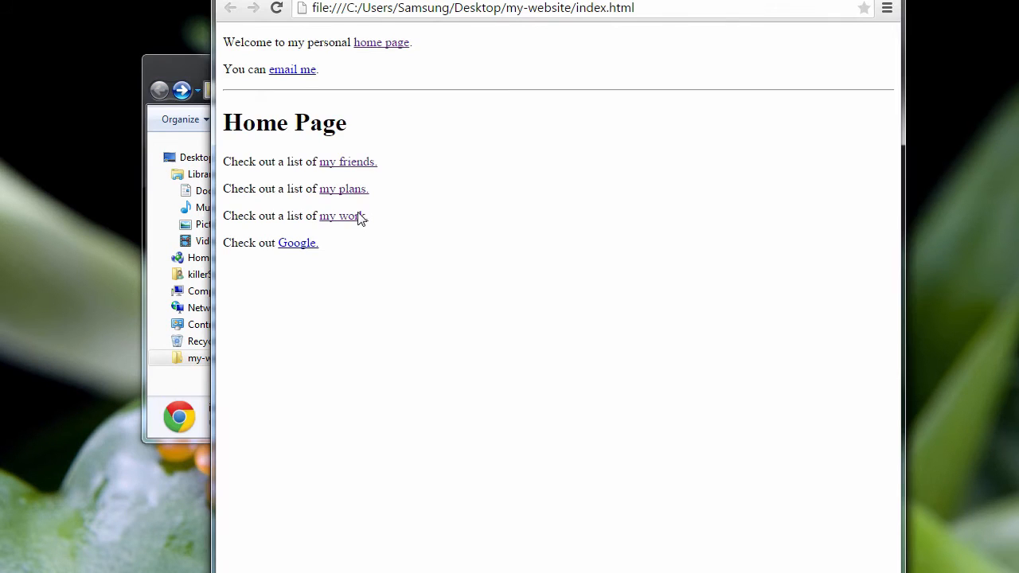
mouse_move(348, 167)
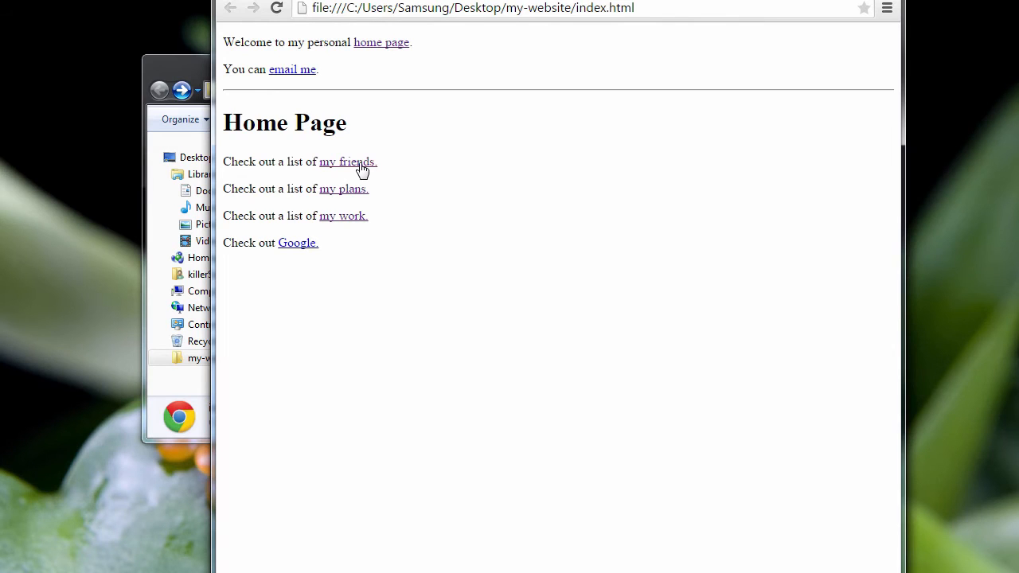
click(346, 162)
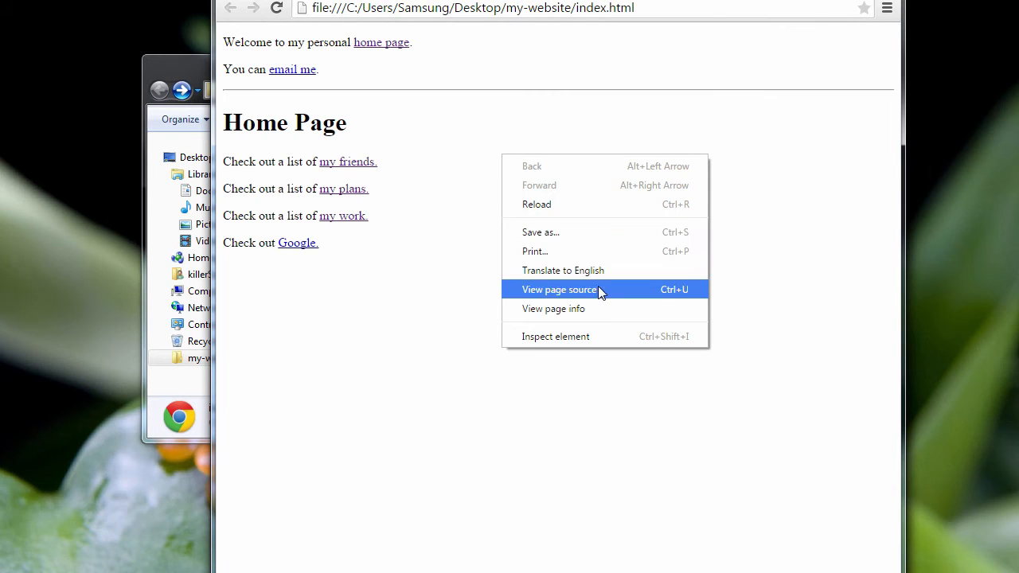
click(558, 289)
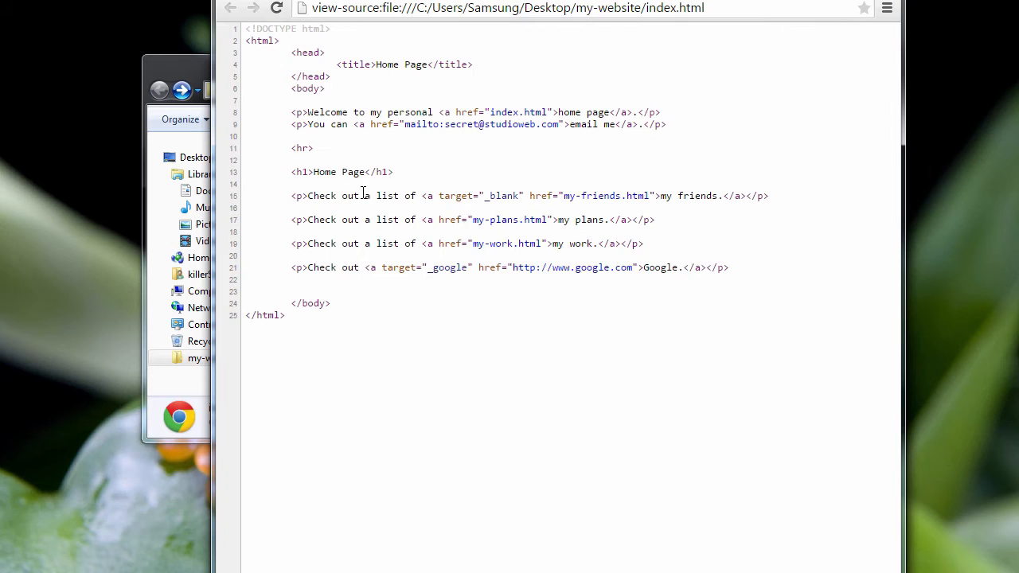
mouse_move(571, 217)
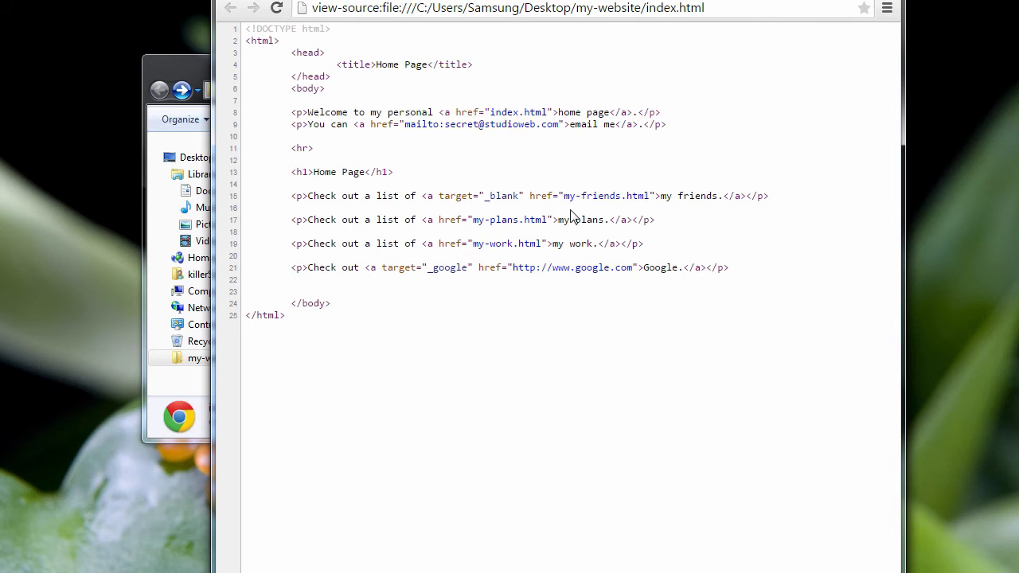
mouse_move(605, 195)
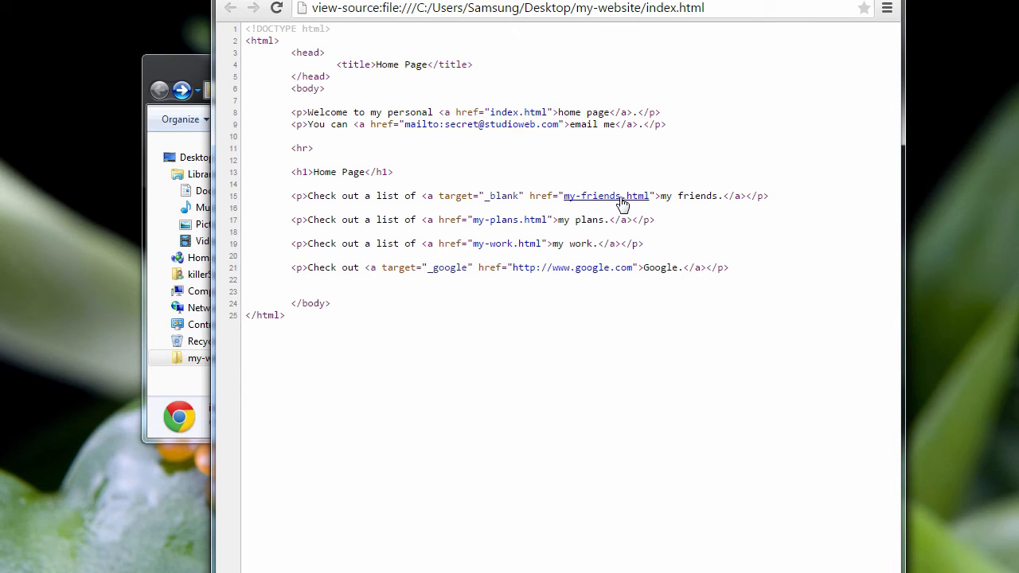
mouse_move(582, 214)
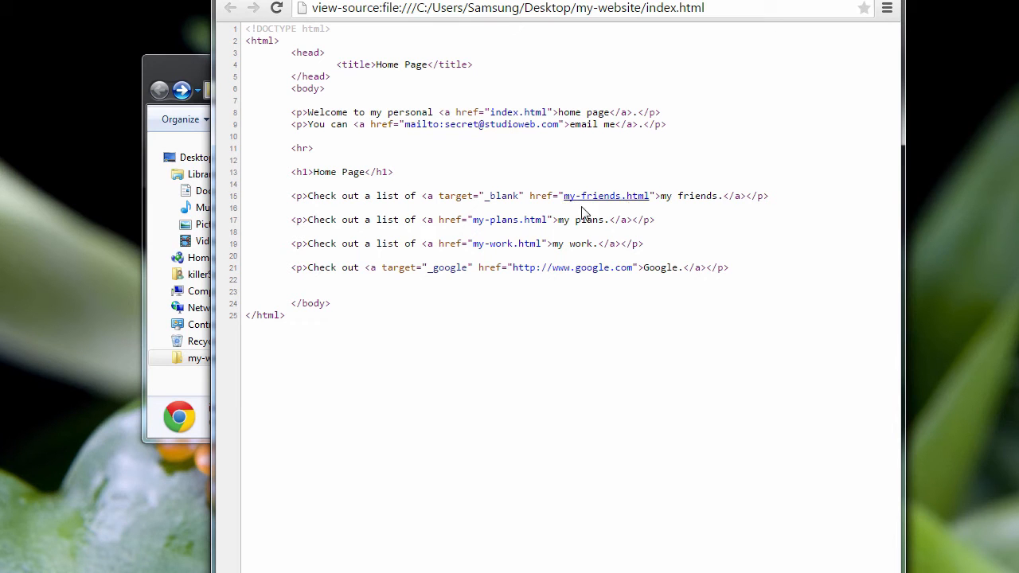
mouse_move(645, 207)
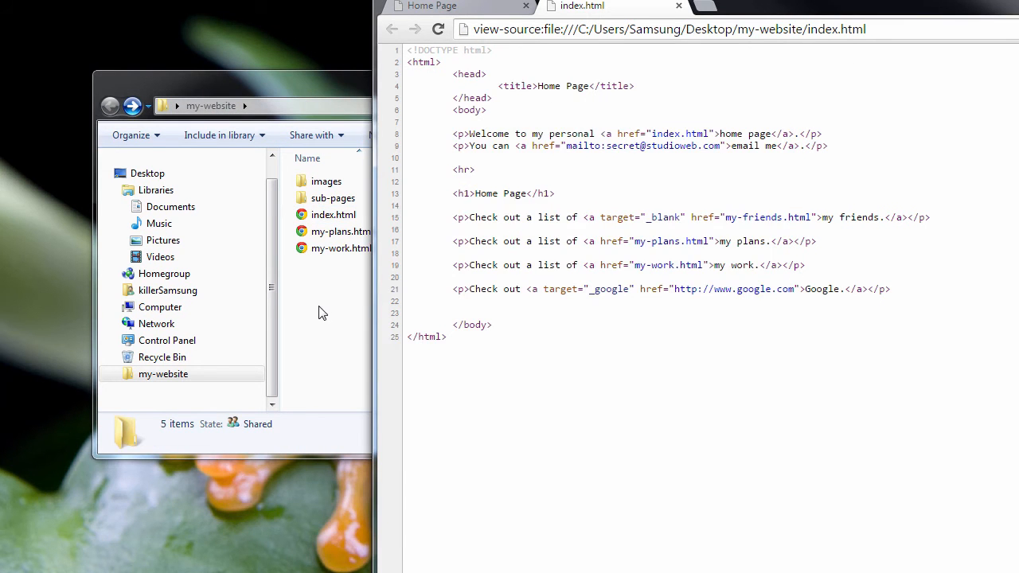
Open the sub-pages folder from the my-website folder in Explorer.
click(334, 214)
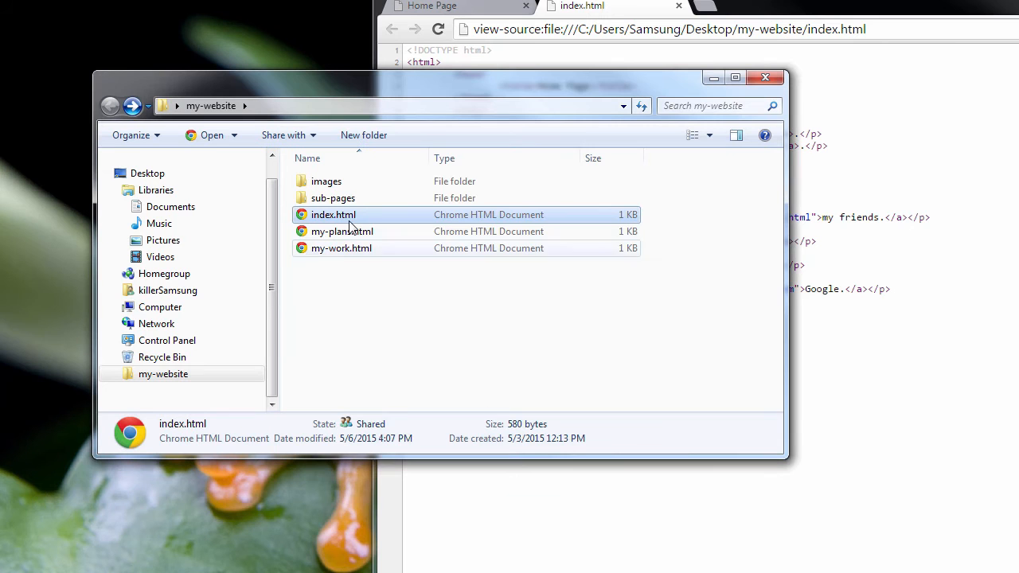
mouse_move(341, 247)
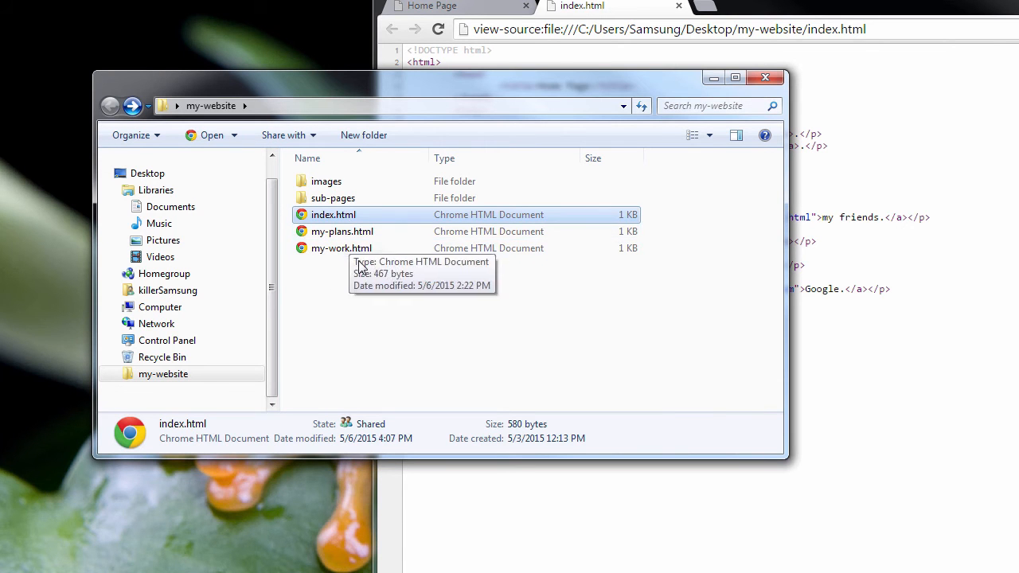
mouse_move(318, 198)
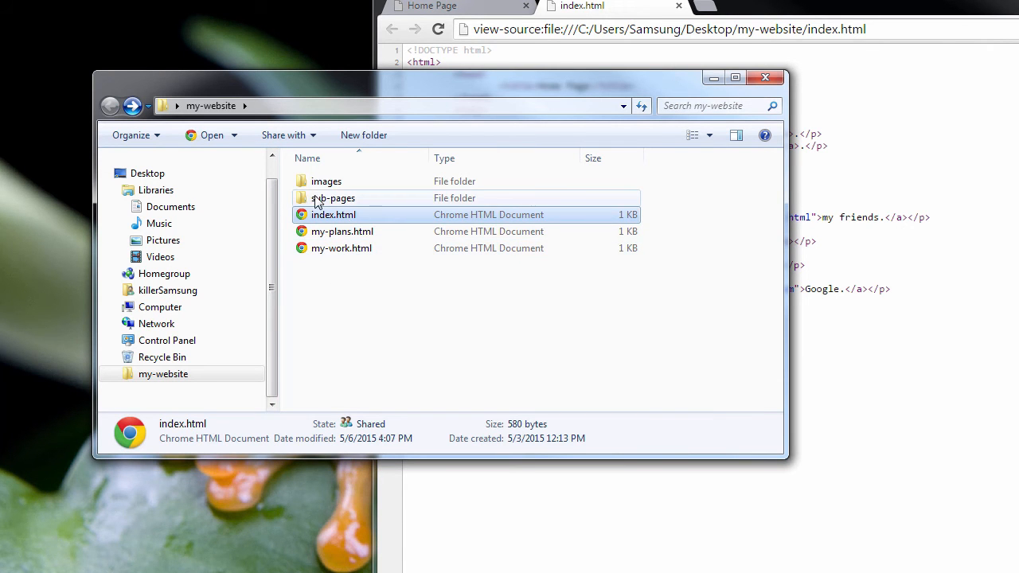
double_click(332, 197)
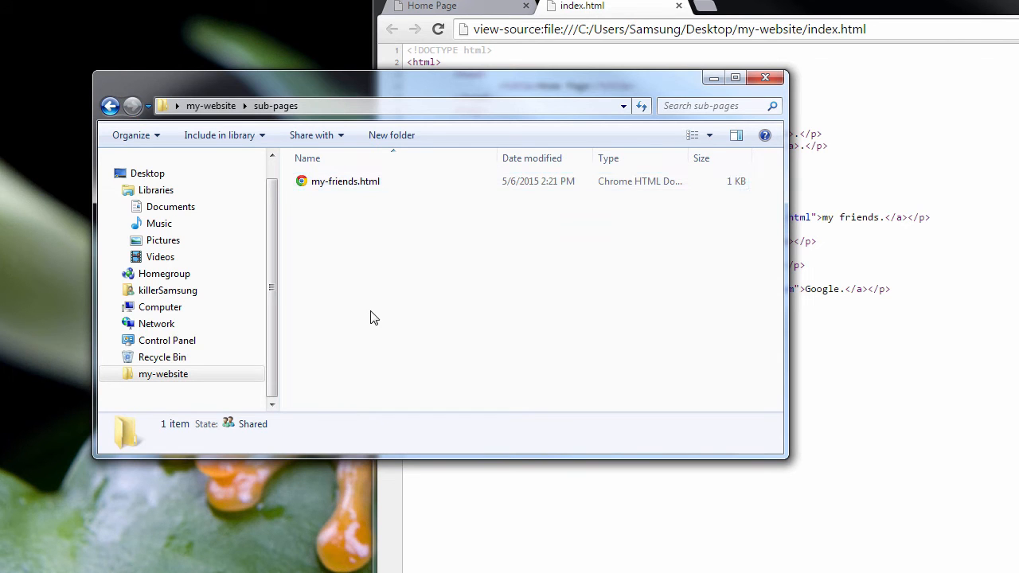
mouse_move(783, 190)
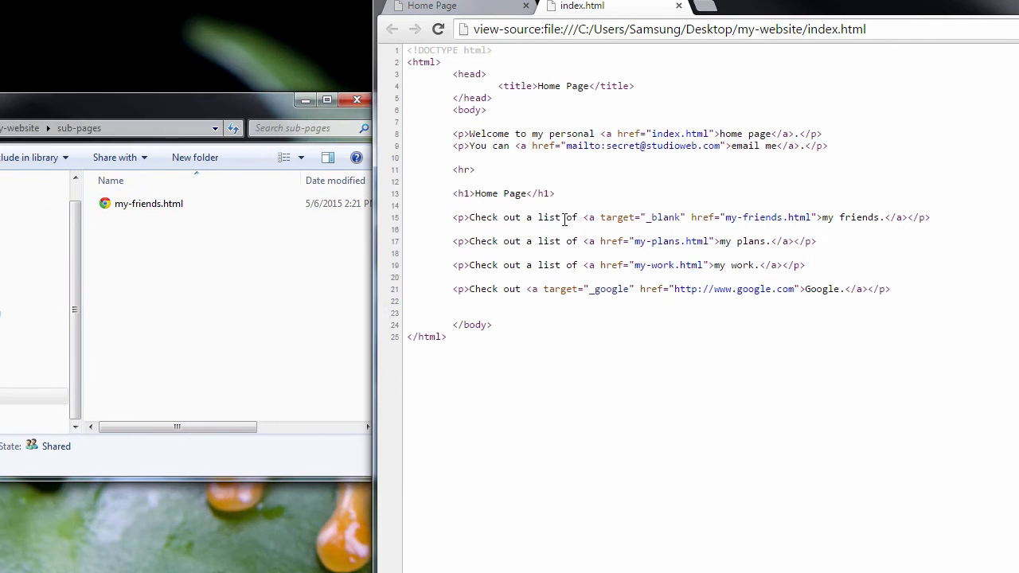
mouse_move(740, 239)
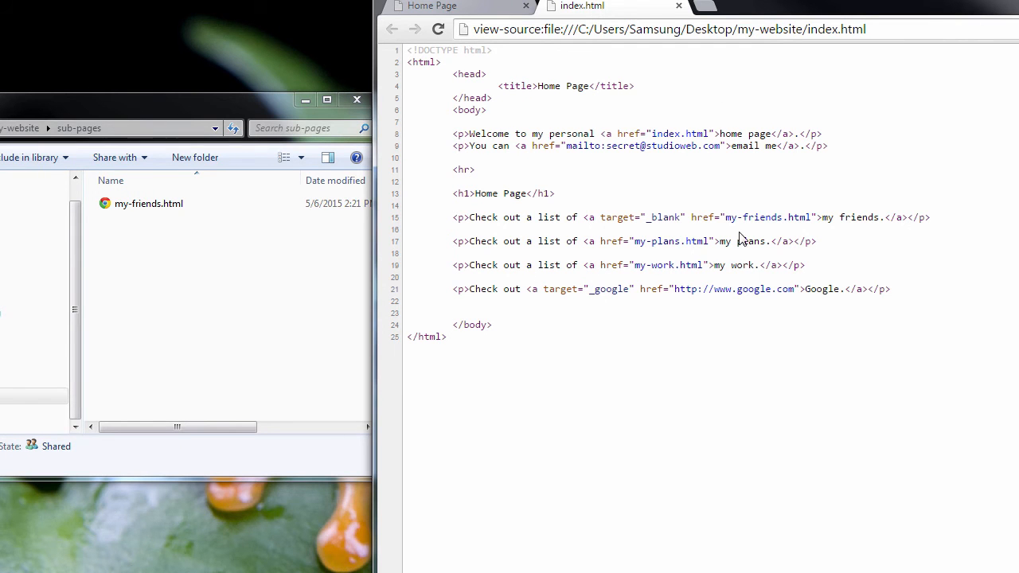
mouse_move(667, 218)
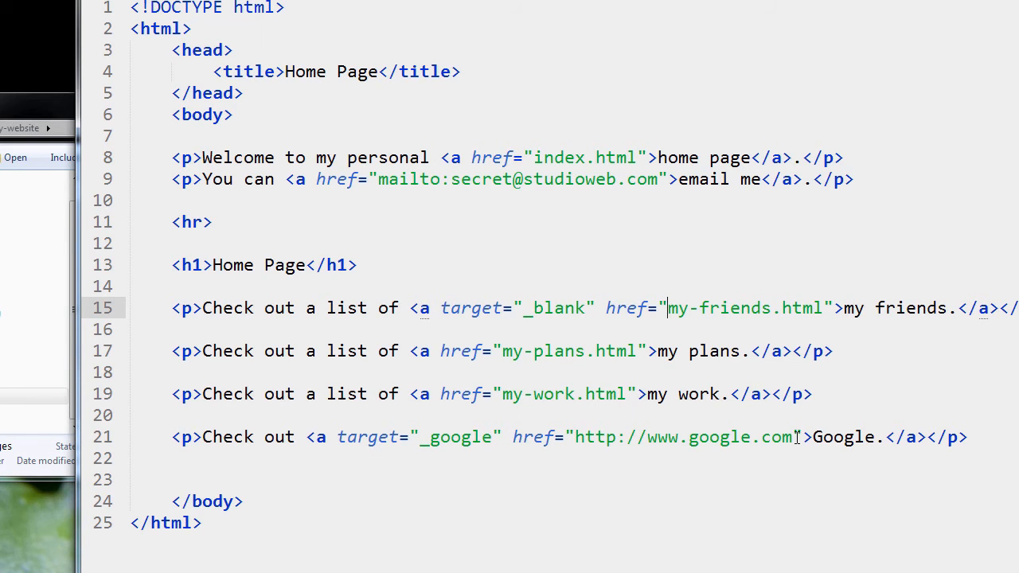
Change the friends link href on line 15 to sub-pages/my-friends.html.
text(sub-page/)
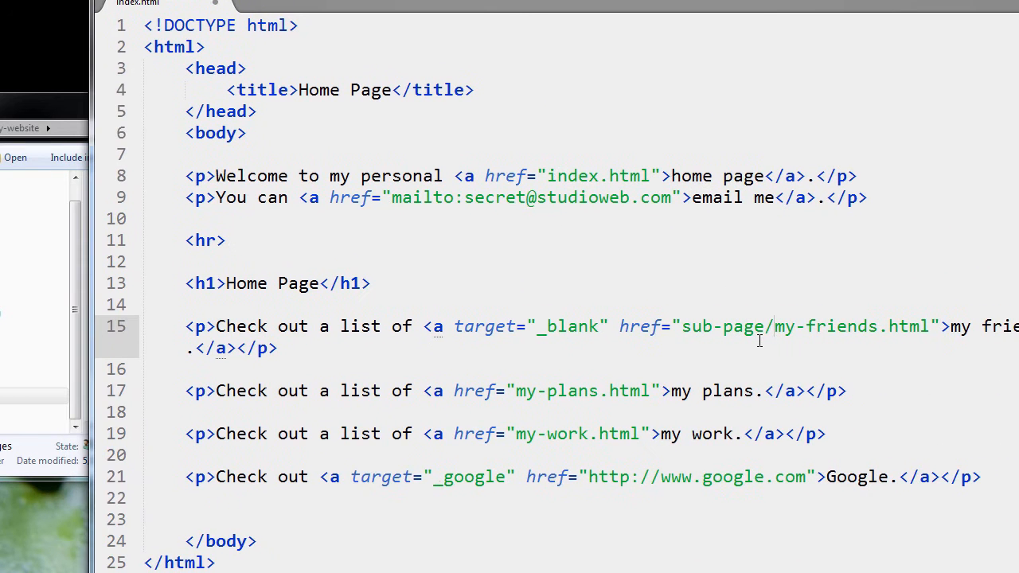
text(s)
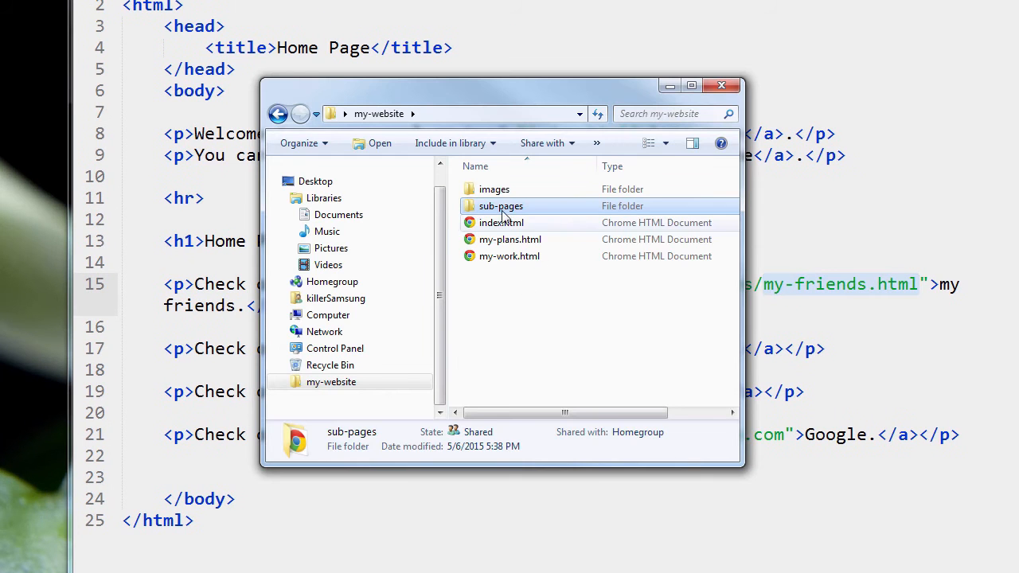
Confirm sub-pages contains only my-friends.html, then close the Explorer window.
double_click(500, 205)
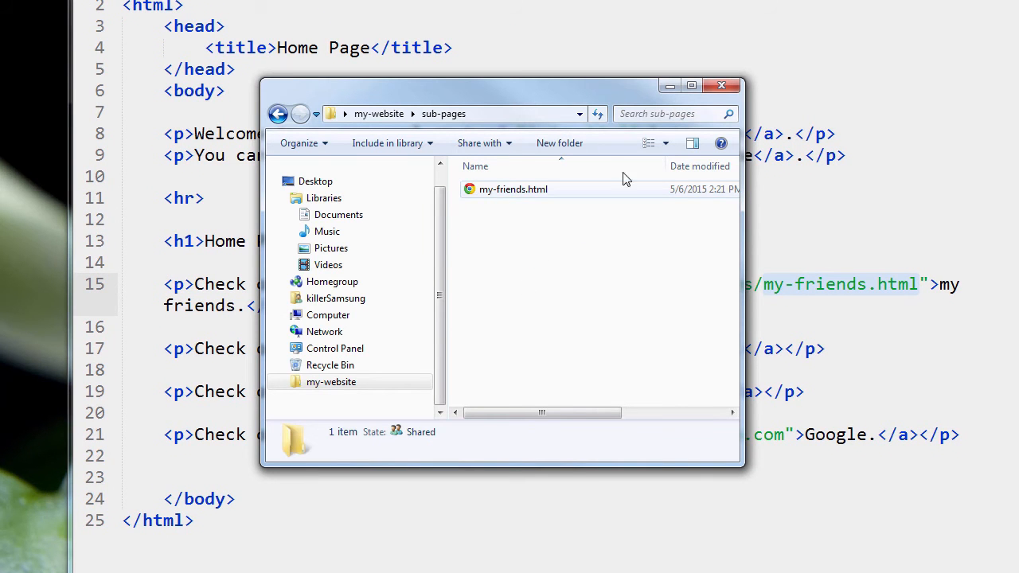
mouse_move(721, 86)
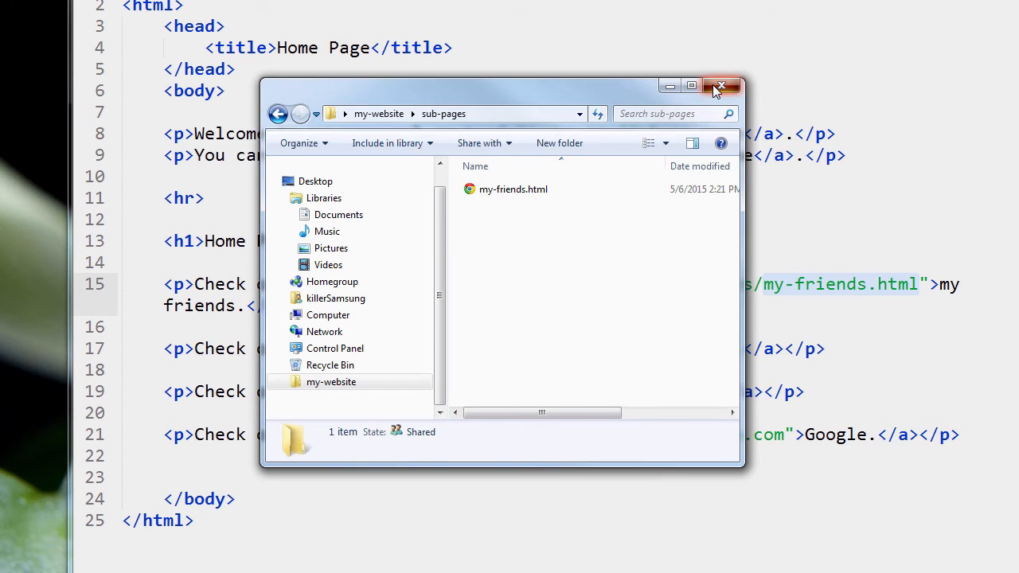
click(721, 86)
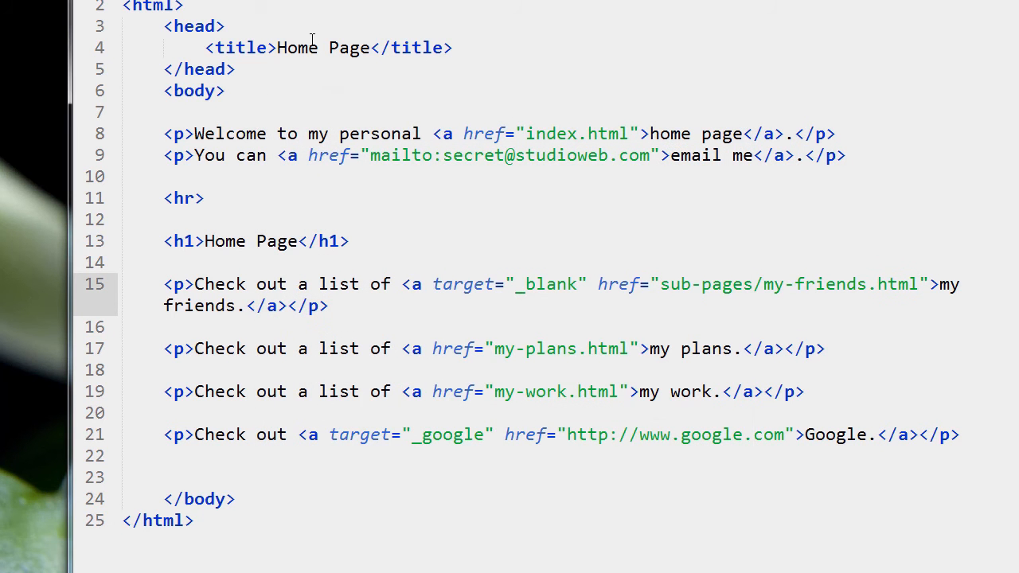
mouse_move(129, 63)
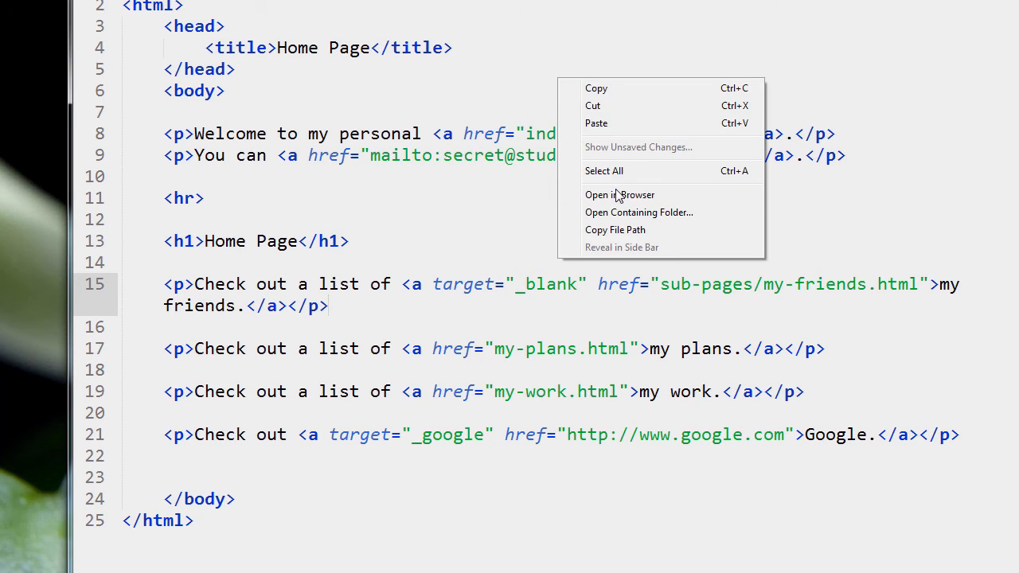
Open index.html in Chrome, follow 'my friends', then follow its 'home page' link.
click(619, 195)
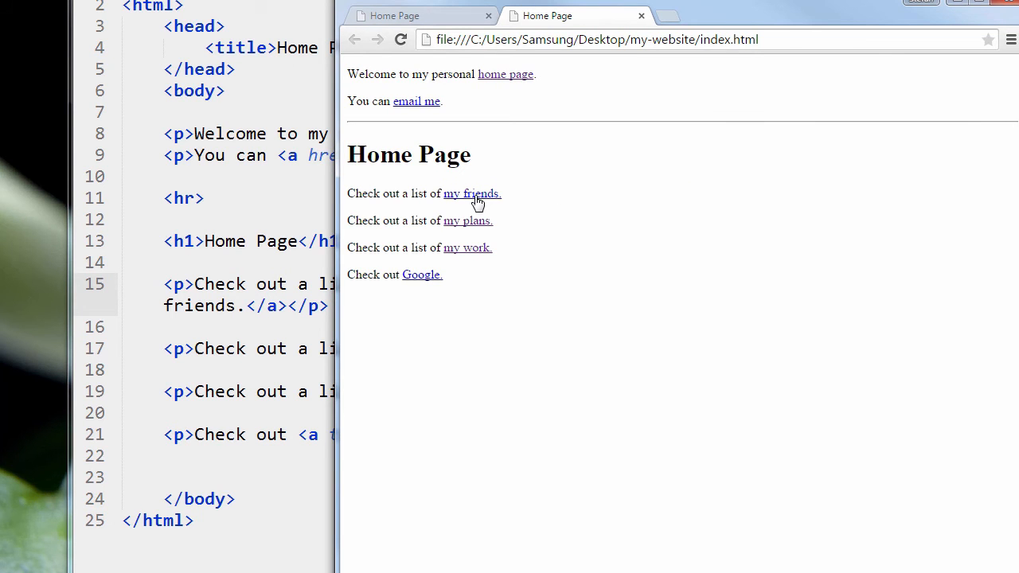
click(471, 194)
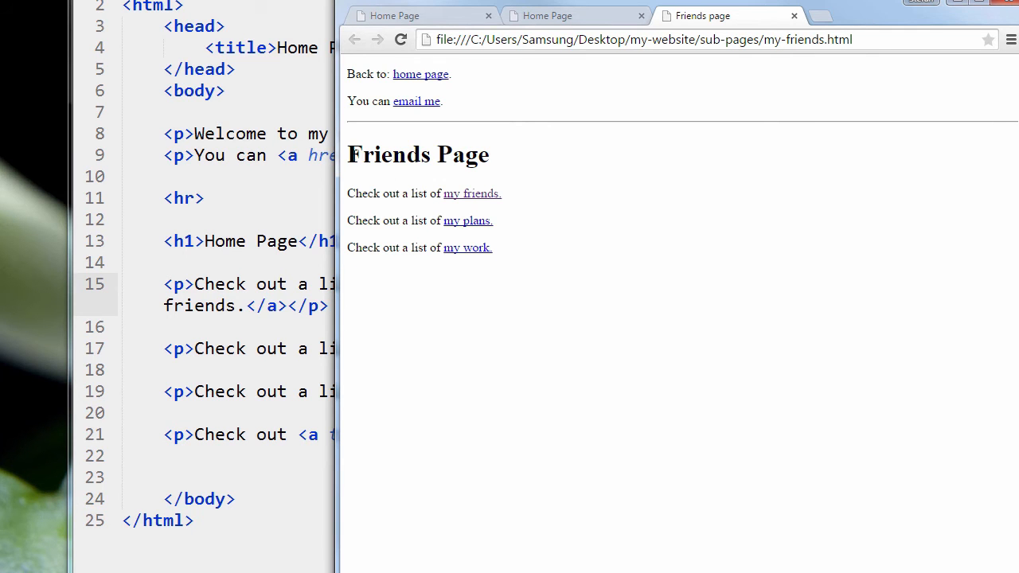
mouse_move(525, 80)
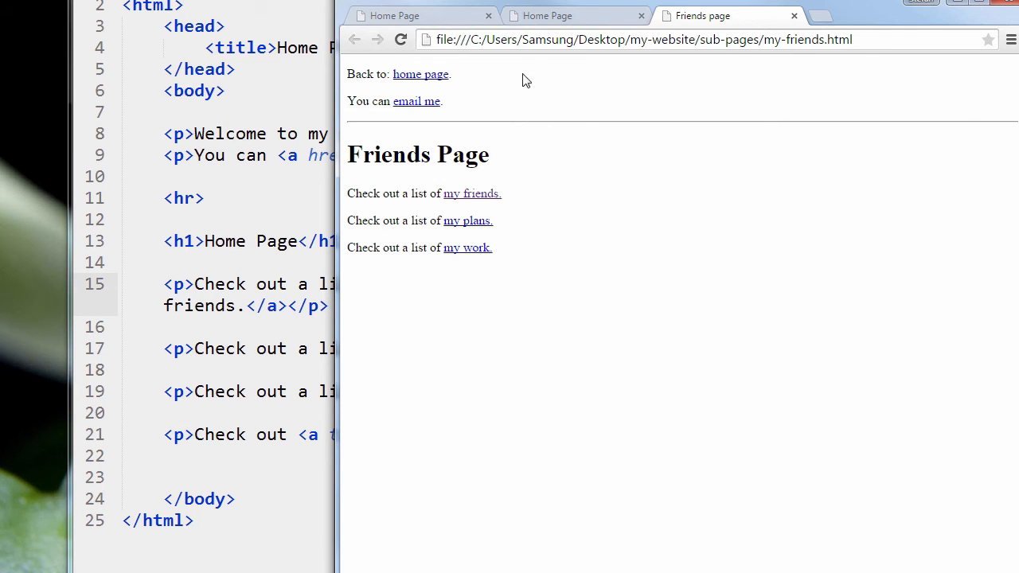
click(420, 74)
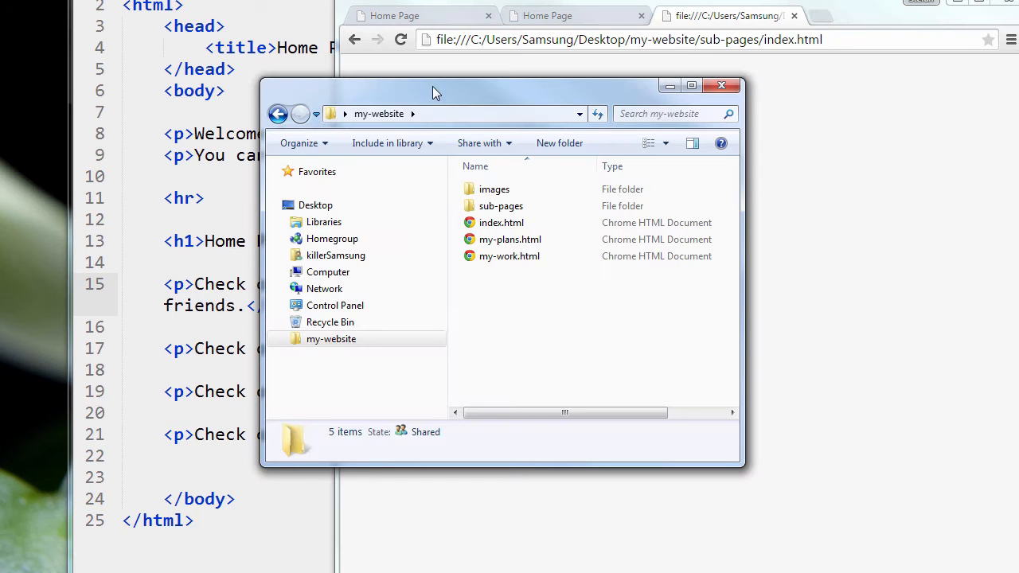
Move the Explorer window aside, check sub-pages holds my-friends.html, and go back.
drag(435, 93, 533, 94)
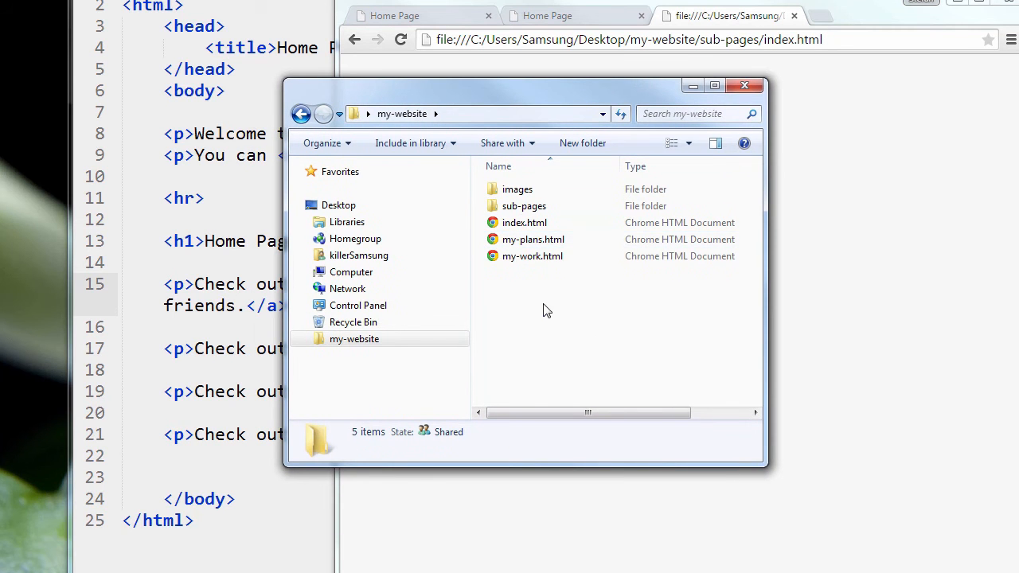
double_click(524, 206)
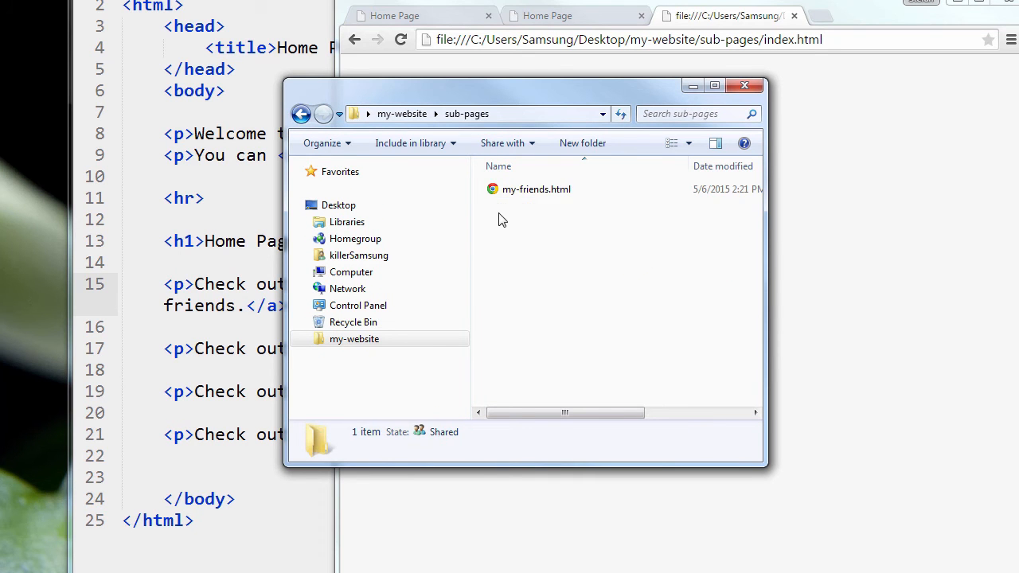
click(535, 189)
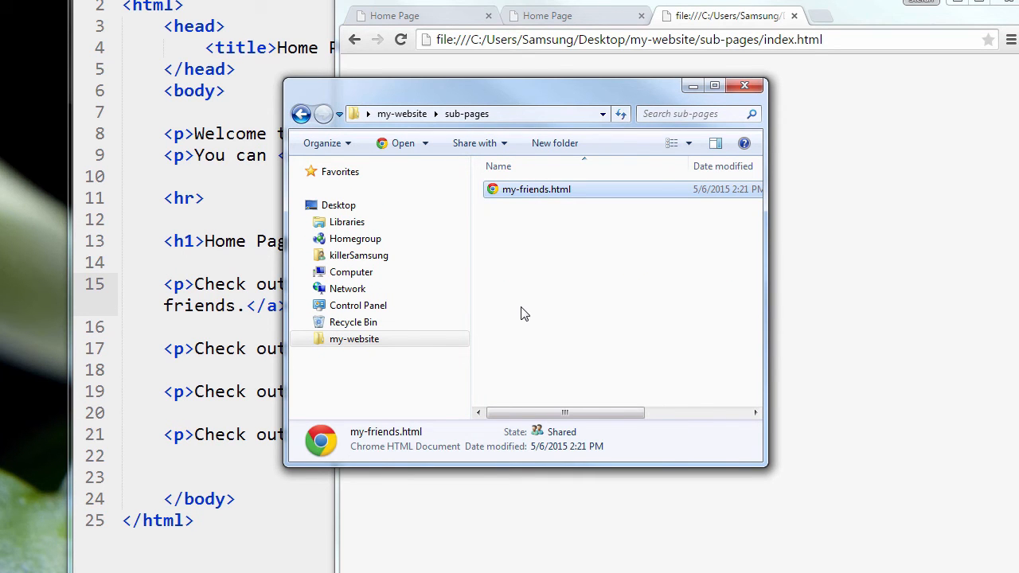
click(301, 114)
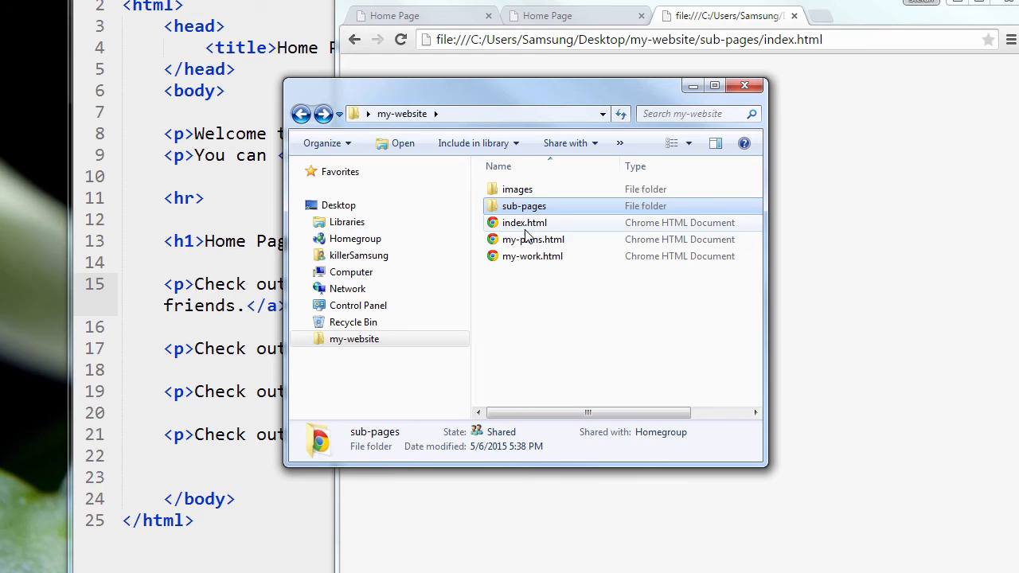
click(524, 222)
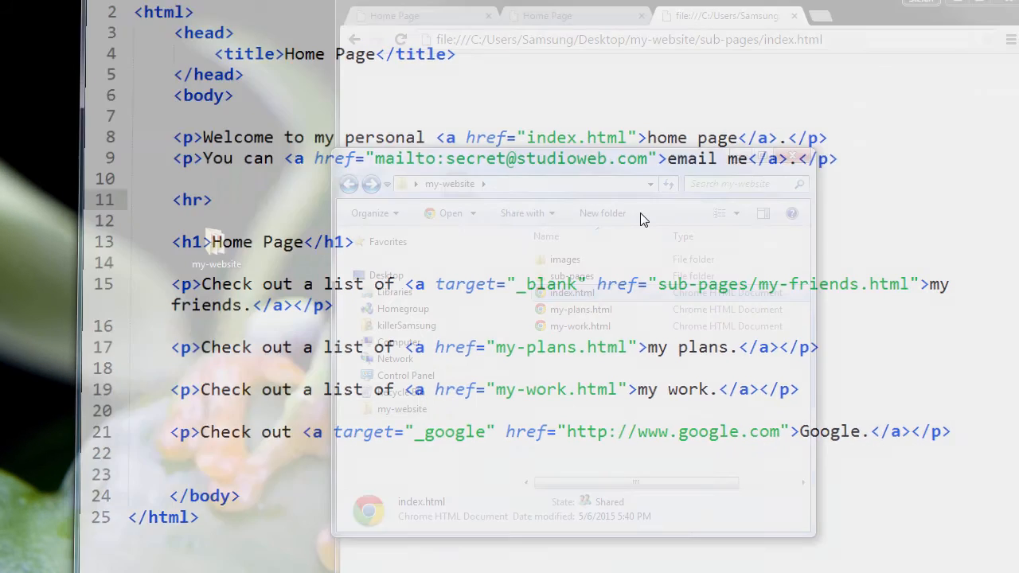
Reopen sub-pages and open my-friends.html.
double_click(572, 276)
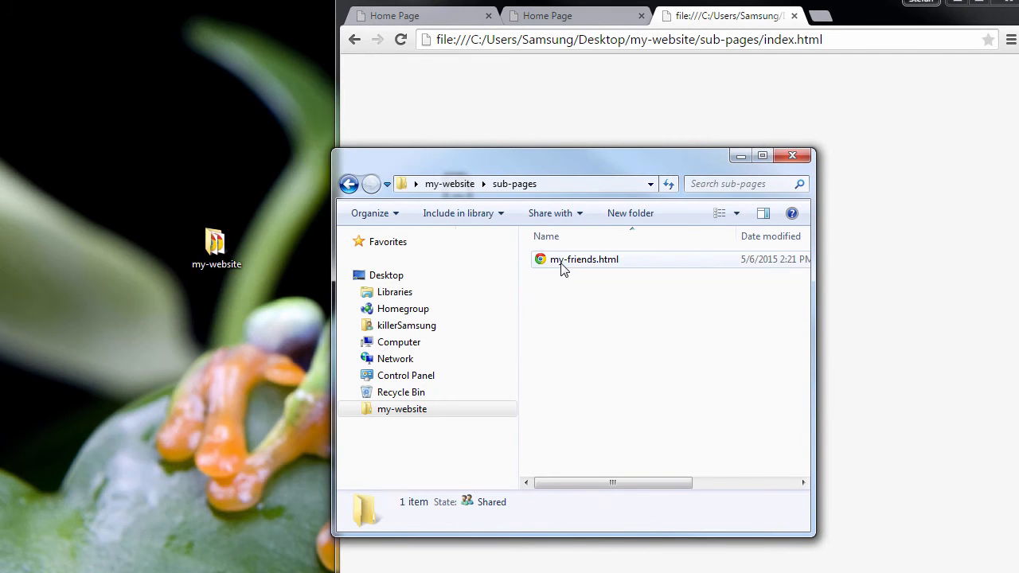
click(585, 258)
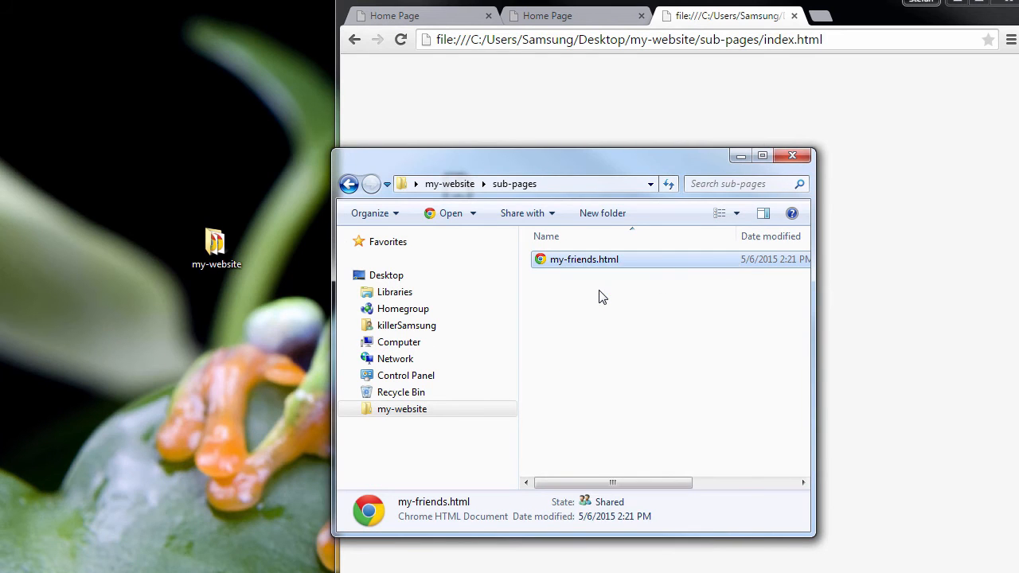
double_click(583, 259)
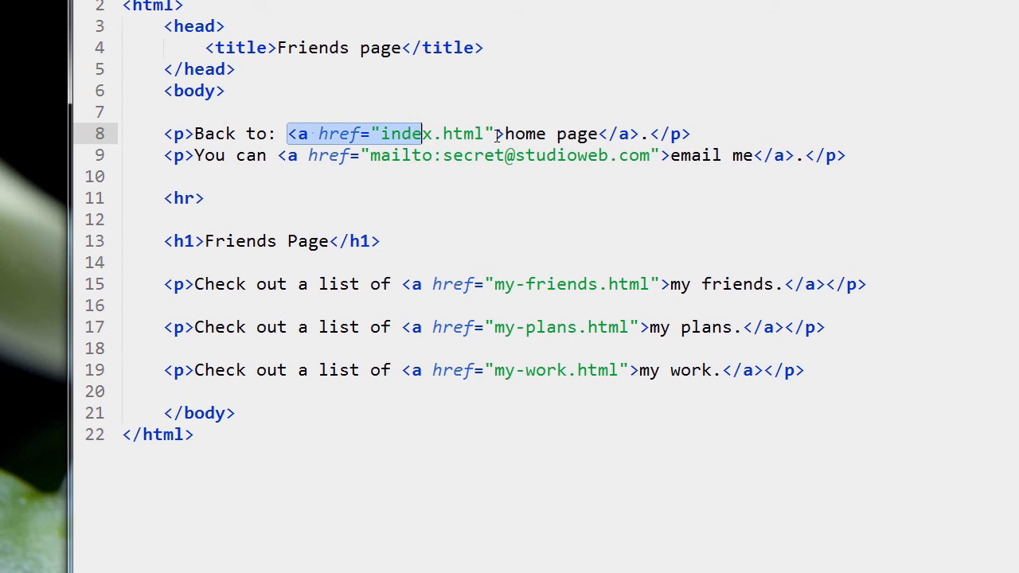
click(381, 240)
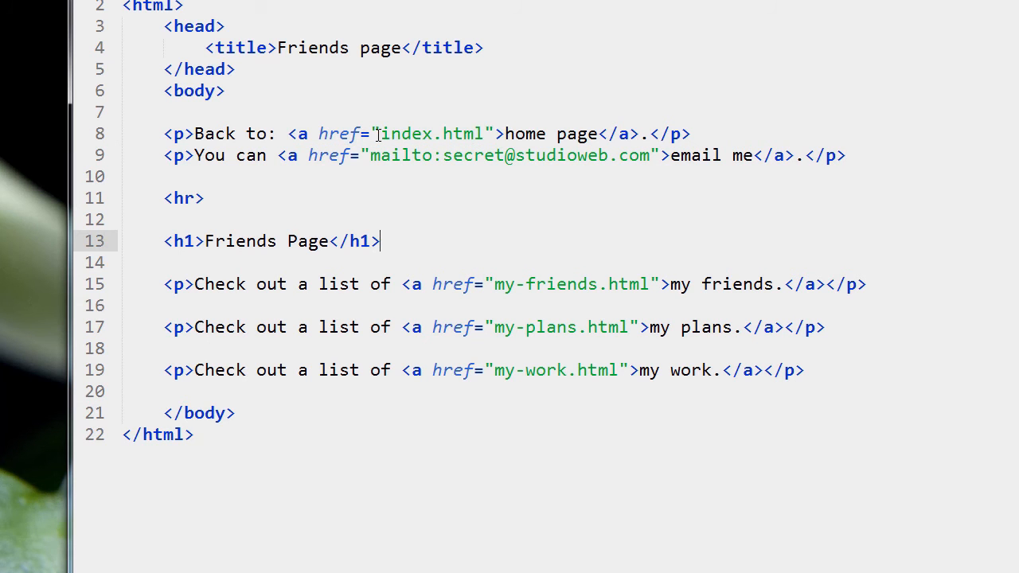
double_click(431, 133)
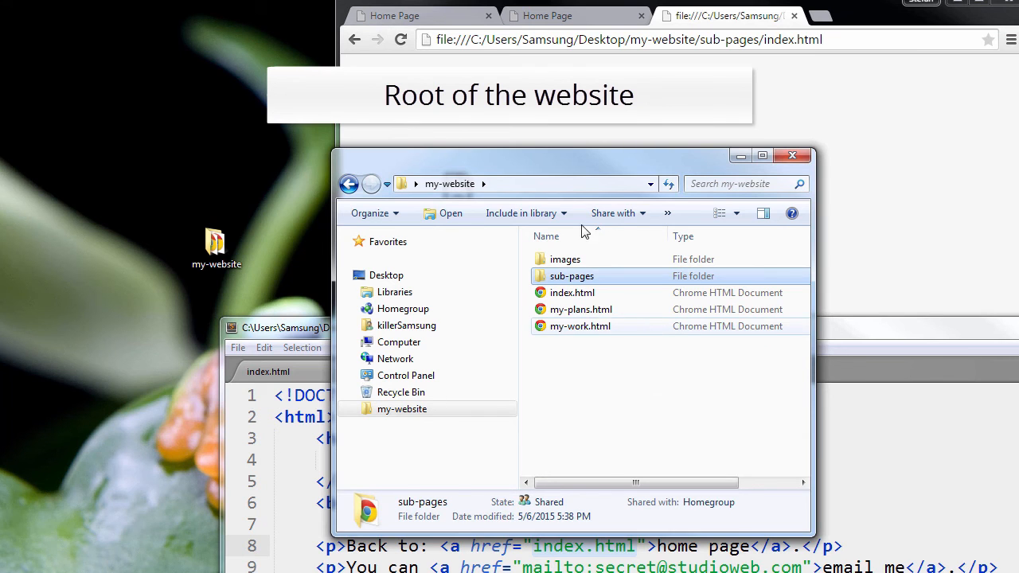
Move Explorer aside, recheck that sub-pages holds my-friends.html, and go back to my-website.
drag(573, 155, 542, 116)
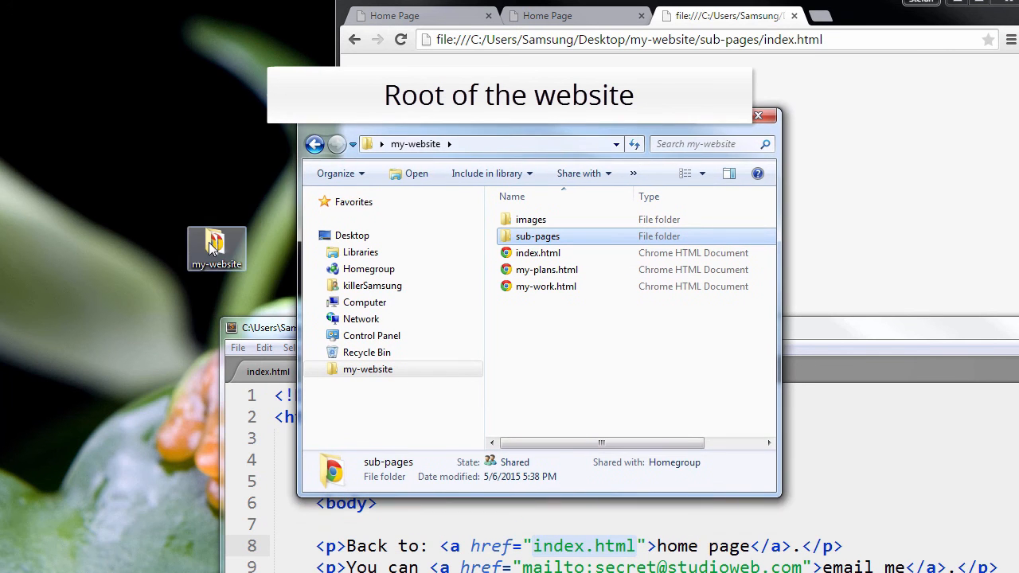
mouse_move(444, 267)
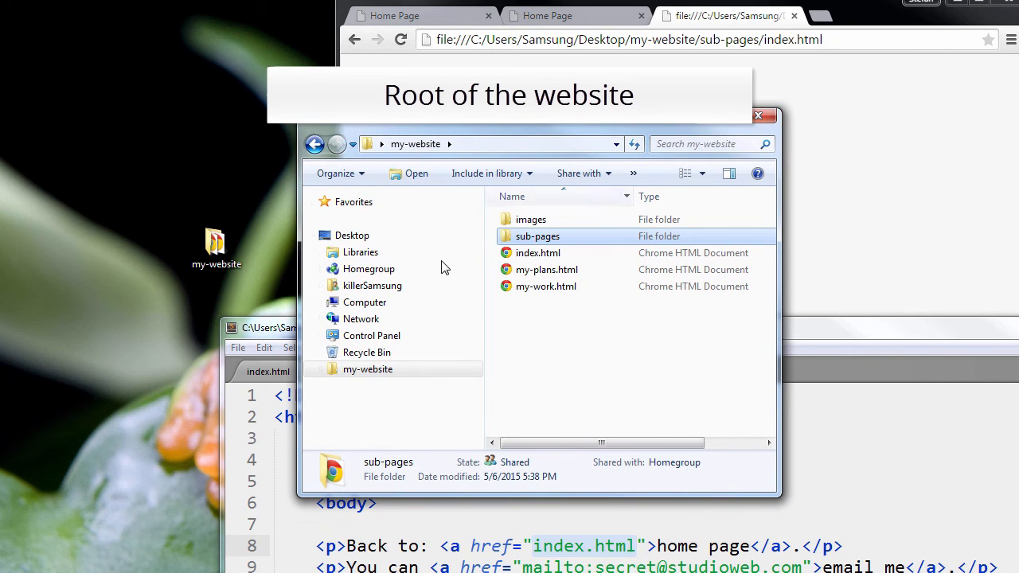
click(538, 252)
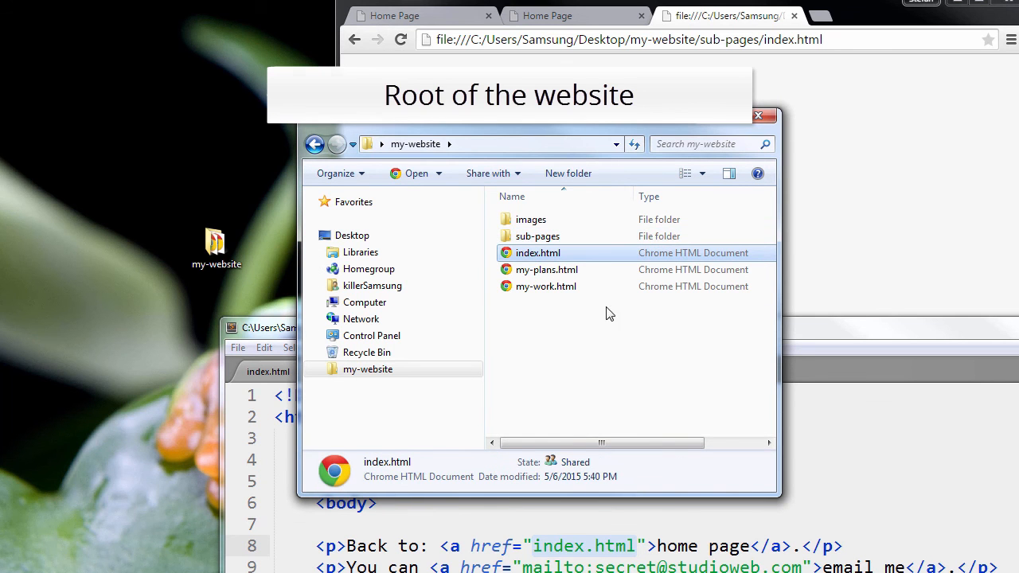
double_click(537, 236)
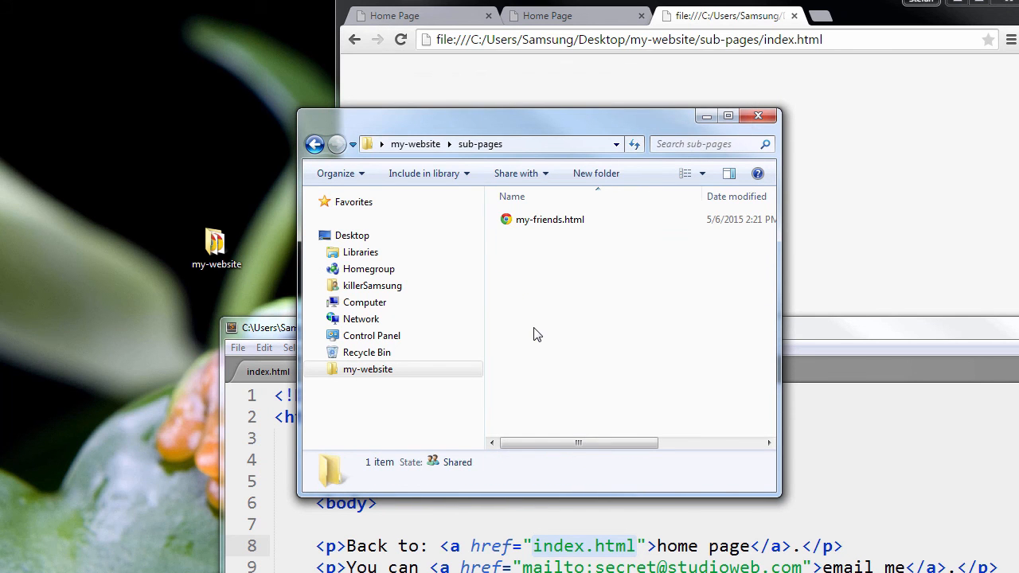
mouse_move(579, 314)
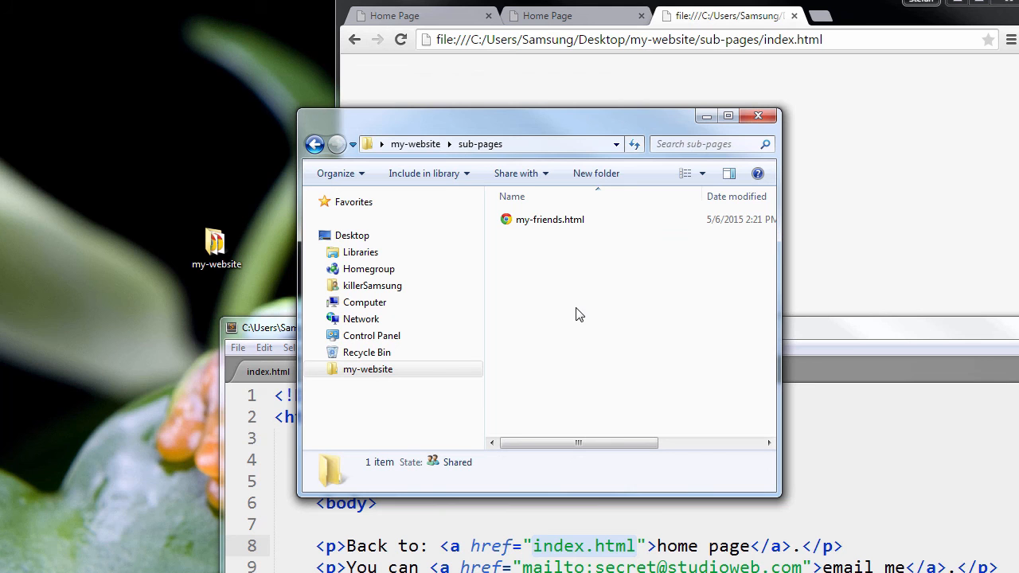
mouse_move(531, 243)
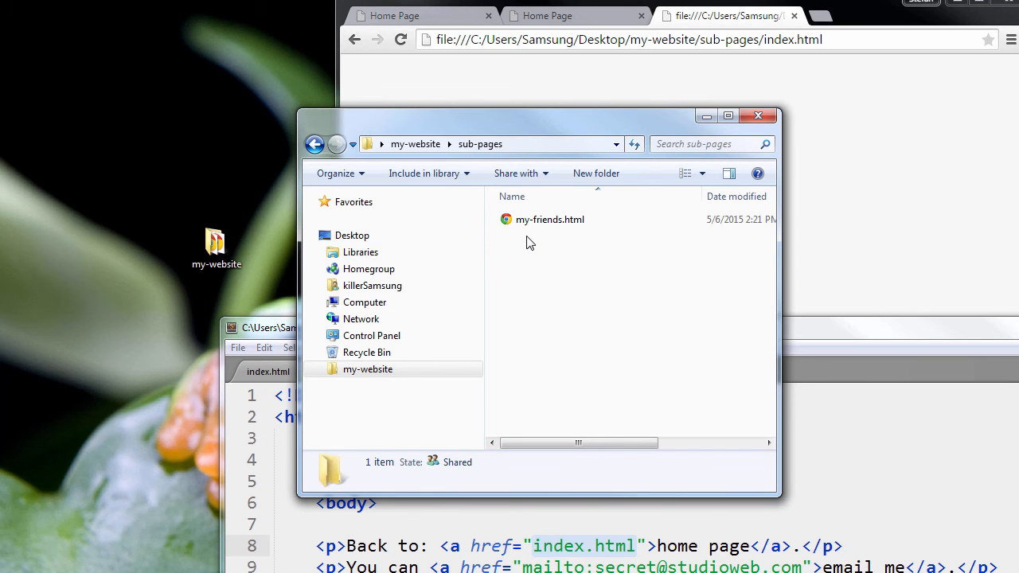
click(314, 144)
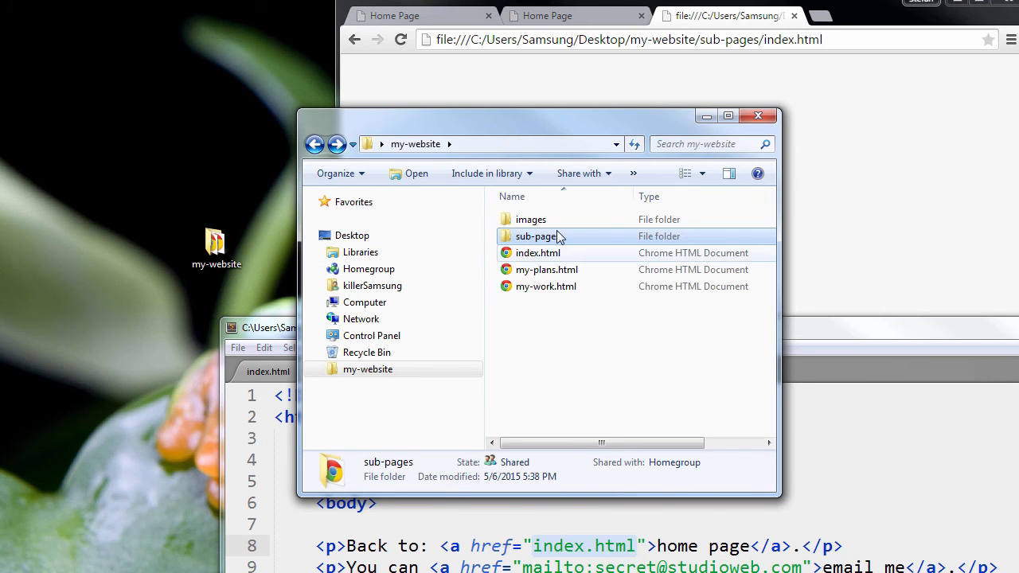
double_click(536, 235)
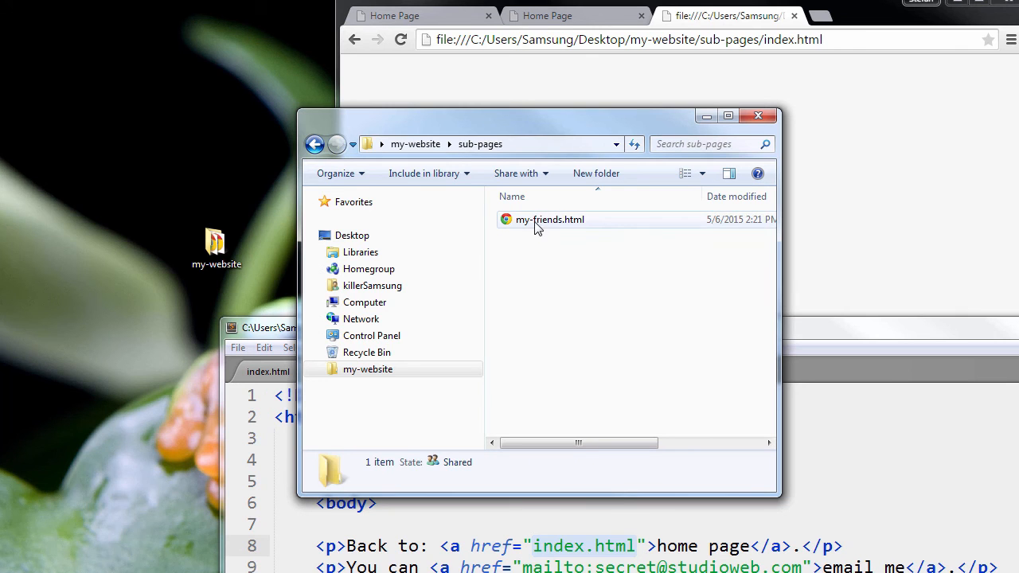
click(550, 219)
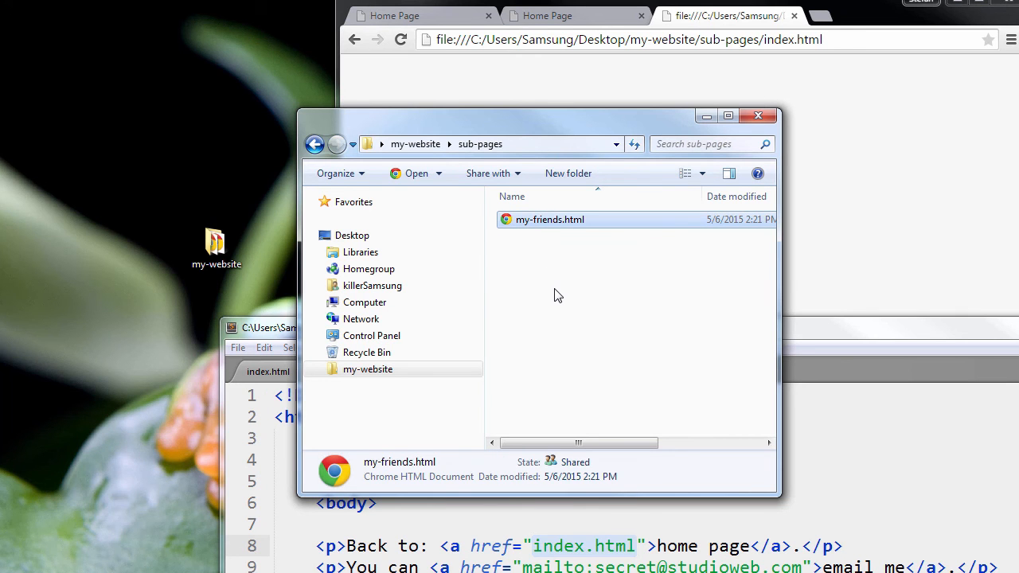
mouse_move(559, 234)
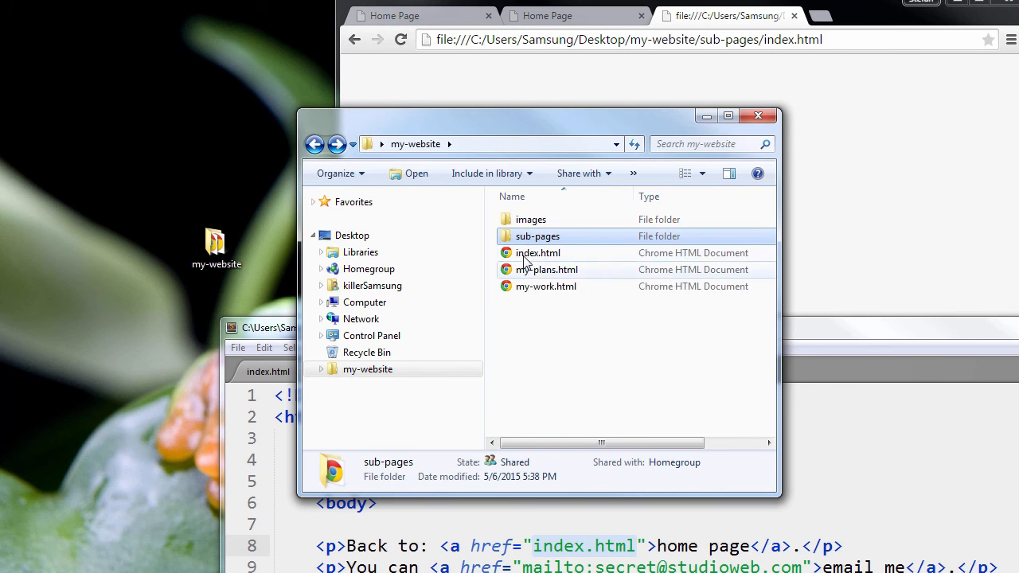
click(538, 252)
text(../)
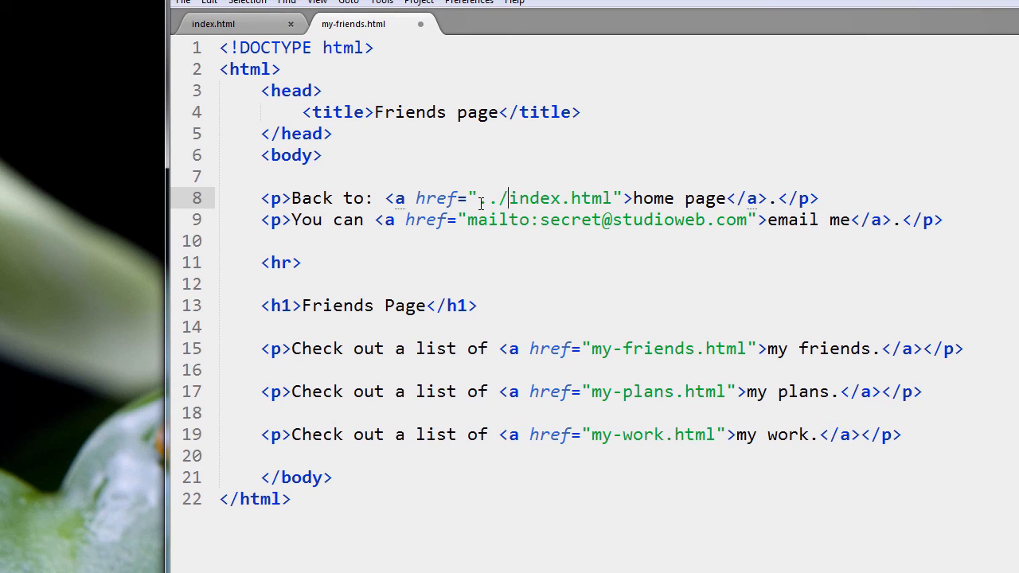
Highlight the ../ prefix in the ../index.html home link on line 8.
double_click(489, 198)
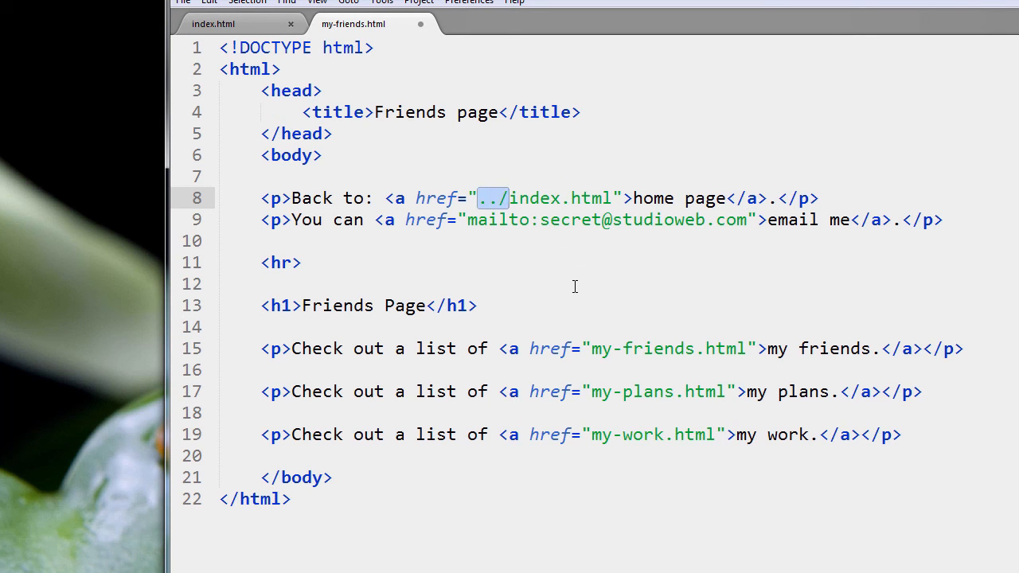
mouse_move(599, 324)
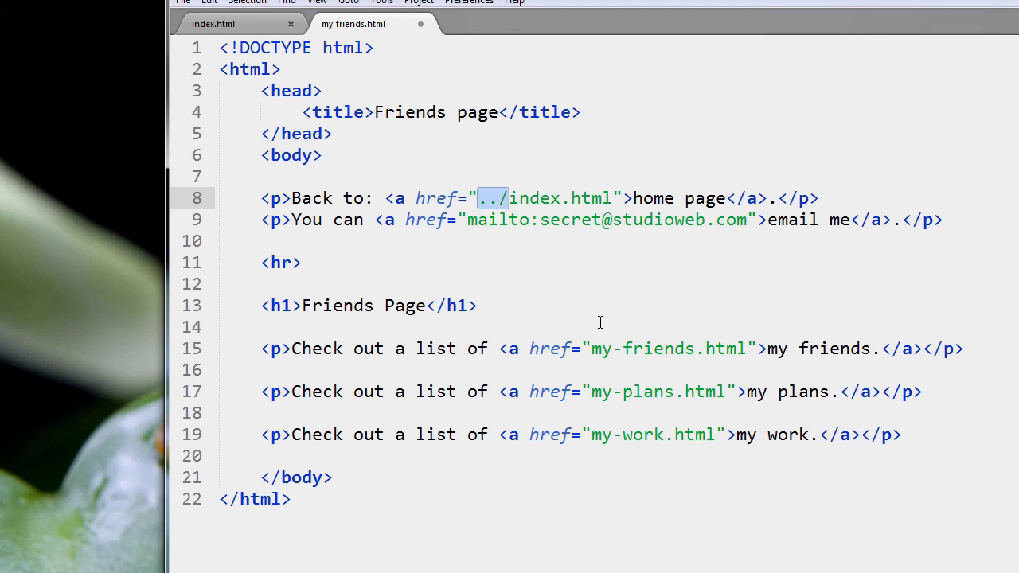
Open my-friends.html in Chrome, follow its home page link to index.html, then go back.
right_click(641, 86)
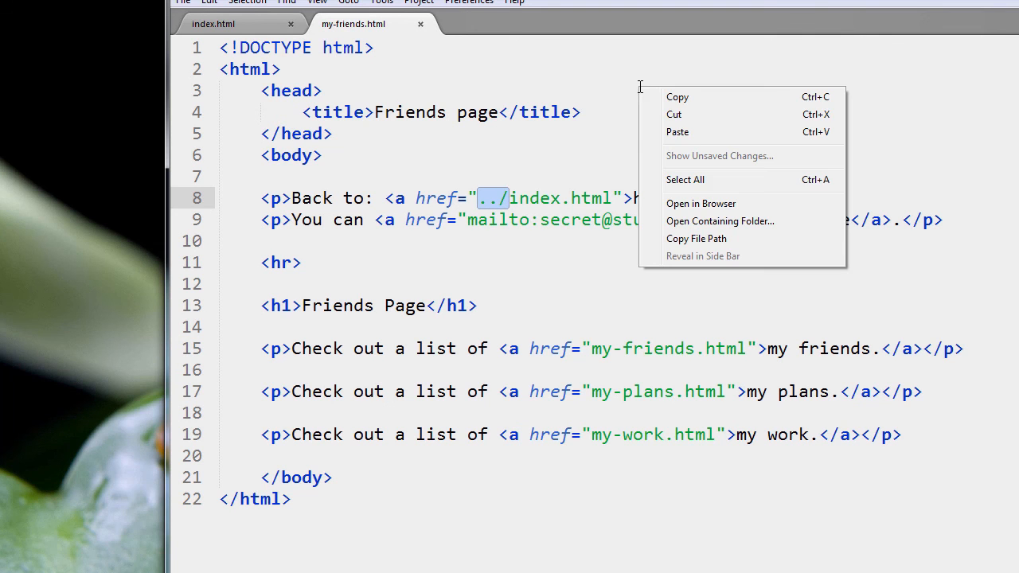
mouse_move(700, 204)
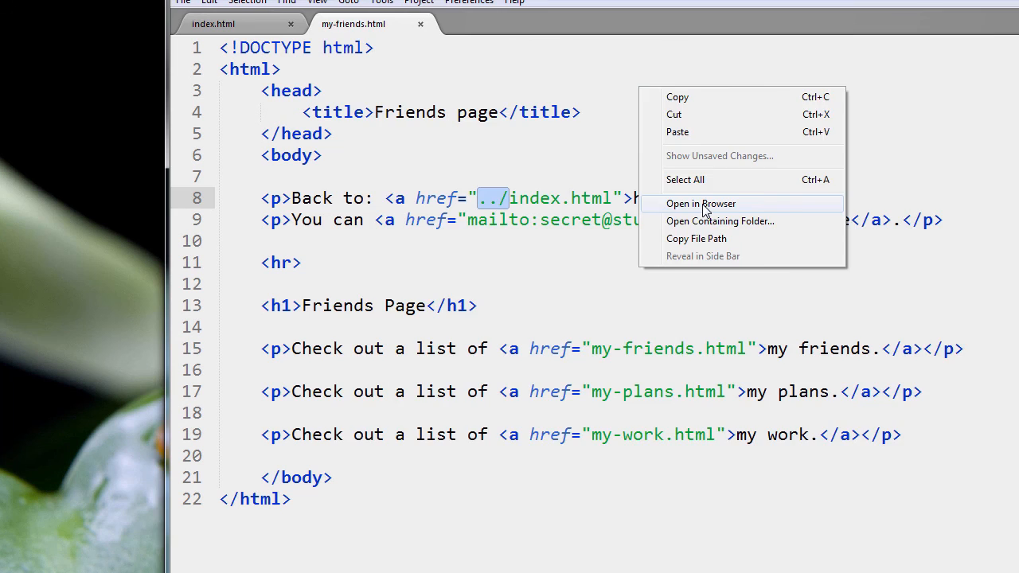
click(700, 203)
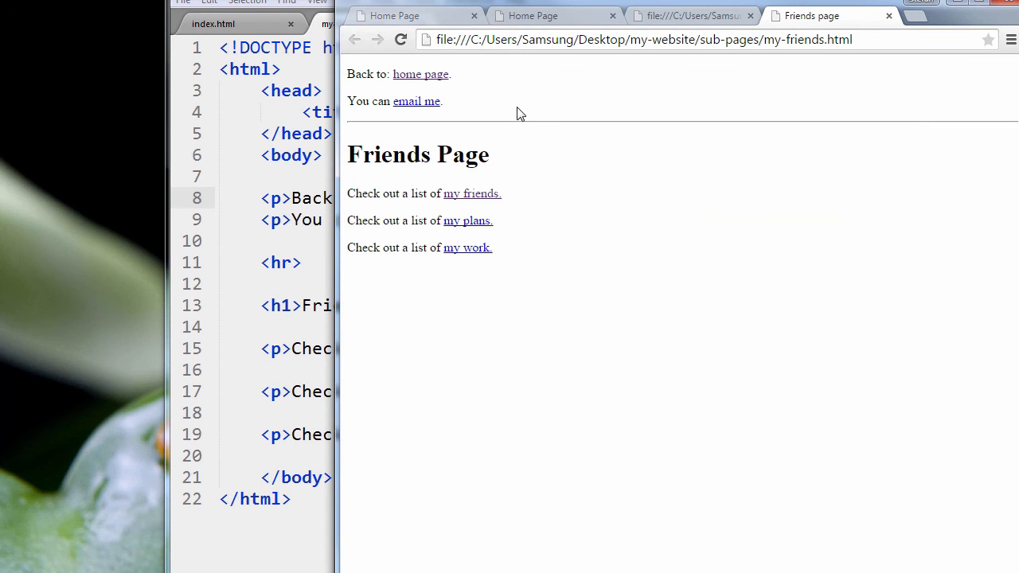
mouse_move(420, 74)
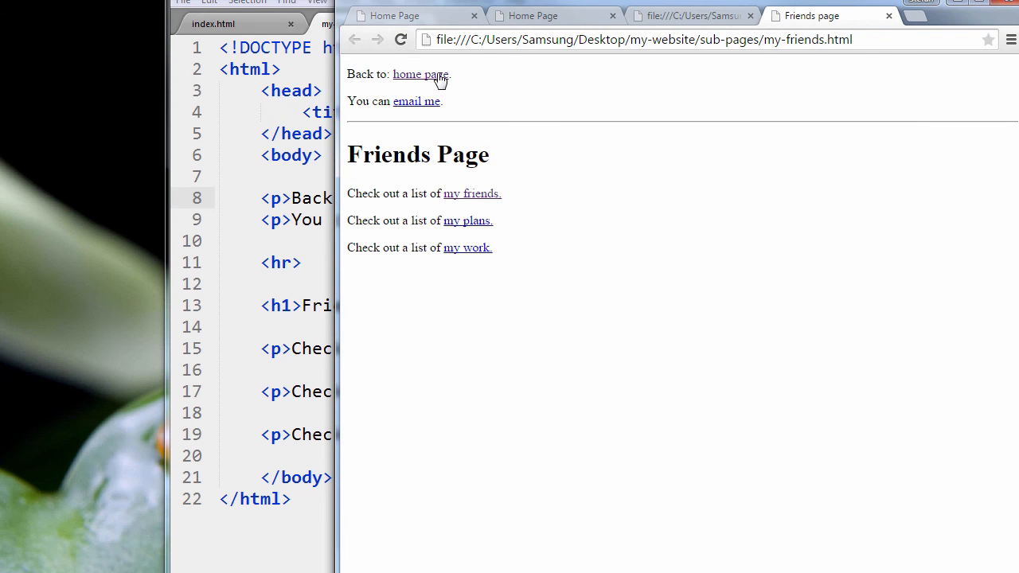
click(421, 74)
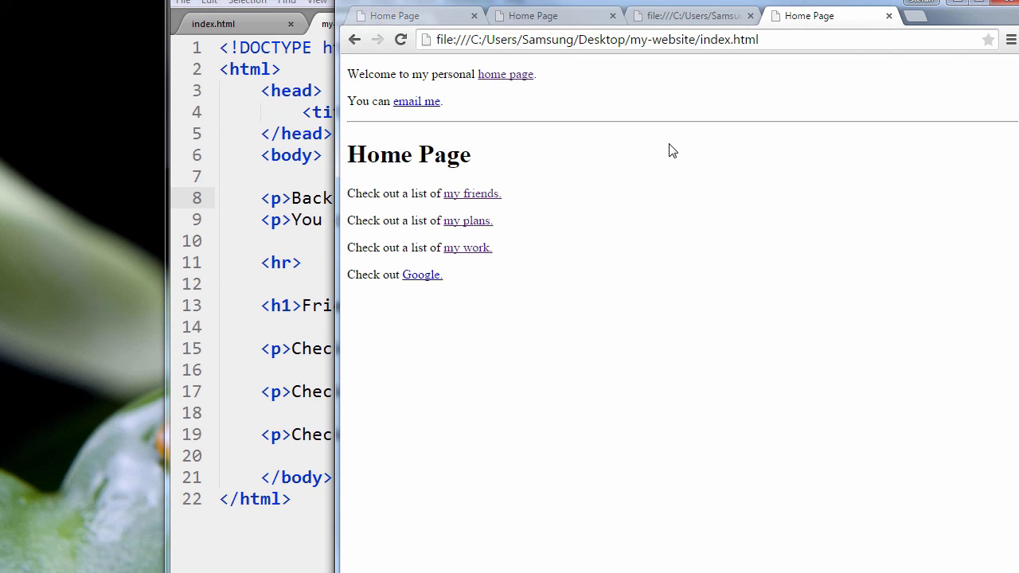
click(472, 194)
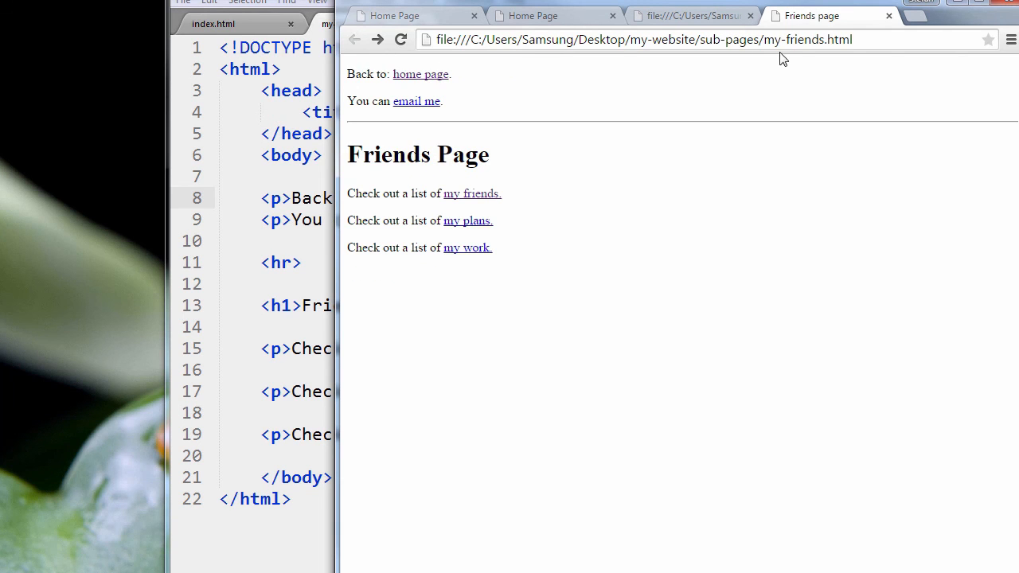
mouse_move(468, 237)
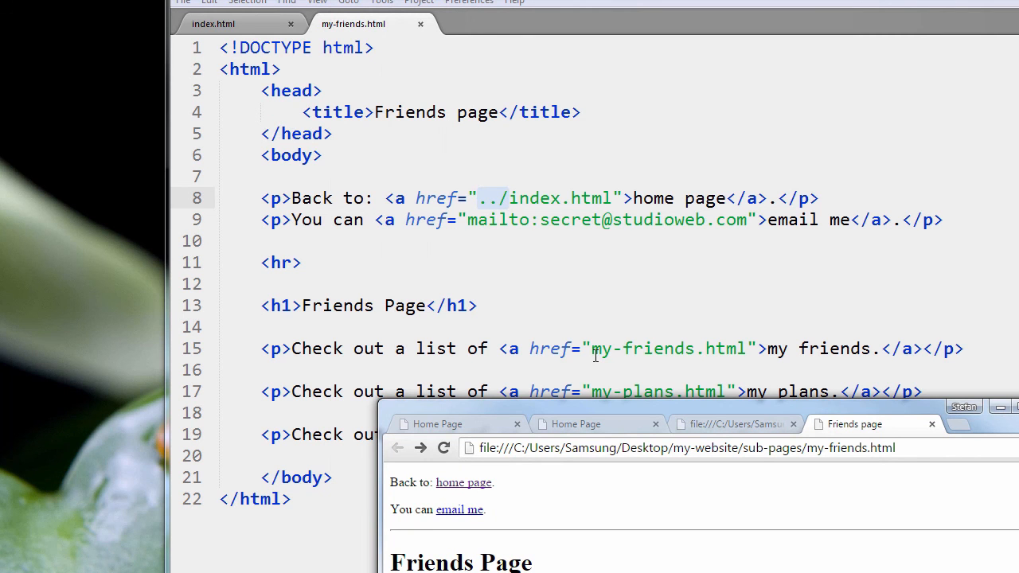
mouse_move(764, 348)
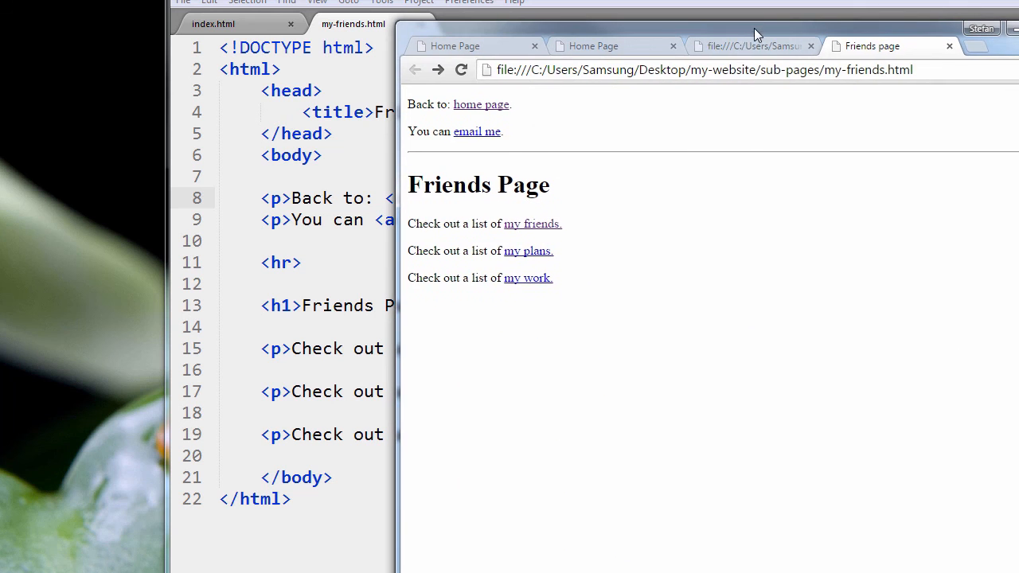
mouse_move(537, 237)
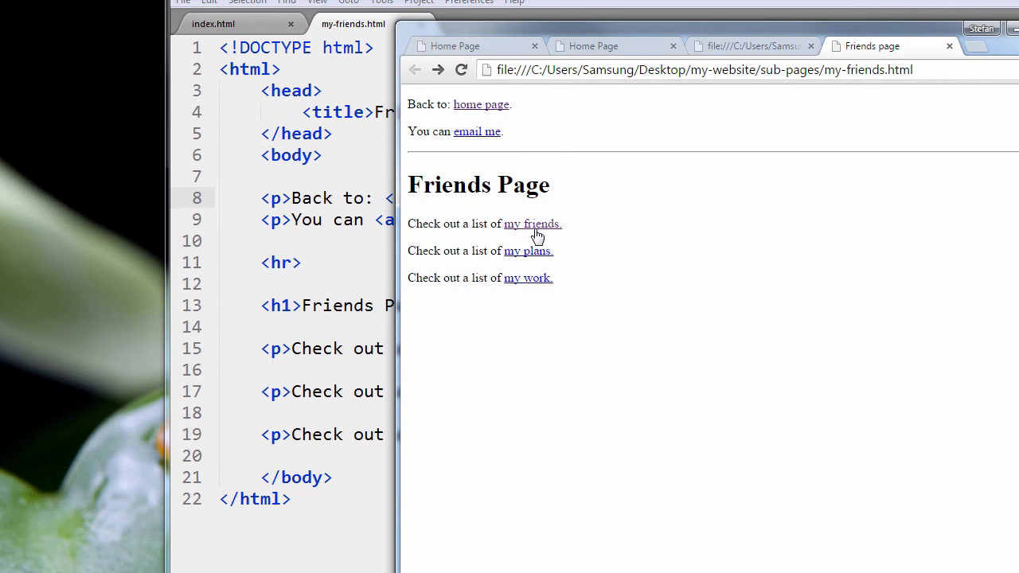
mouse_move(993, 47)
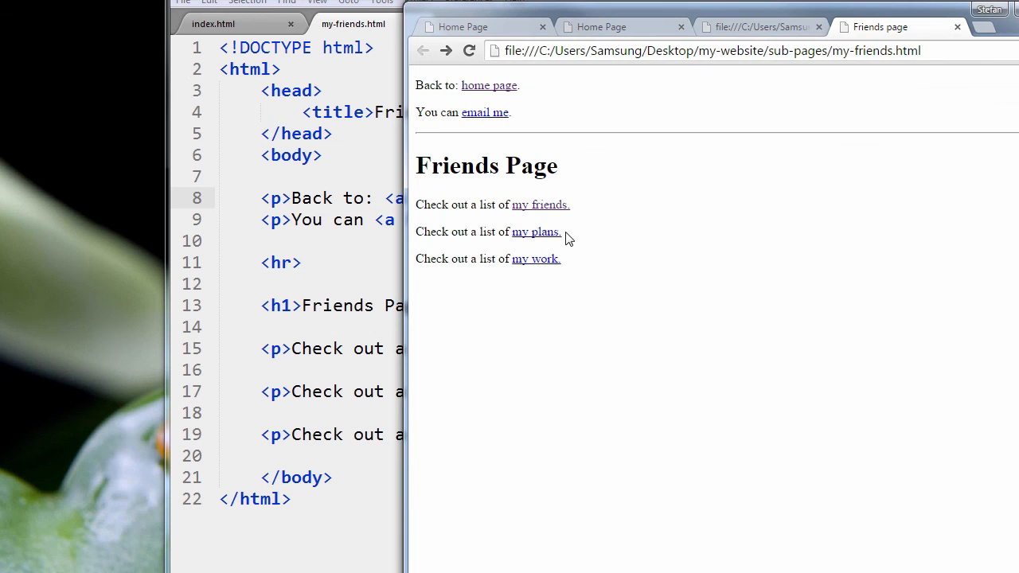
Follow the 'my plans' link, hit ERR_FILE_NOT_FOUND for sub-pages/my-plans.html, and return.
click(535, 232)
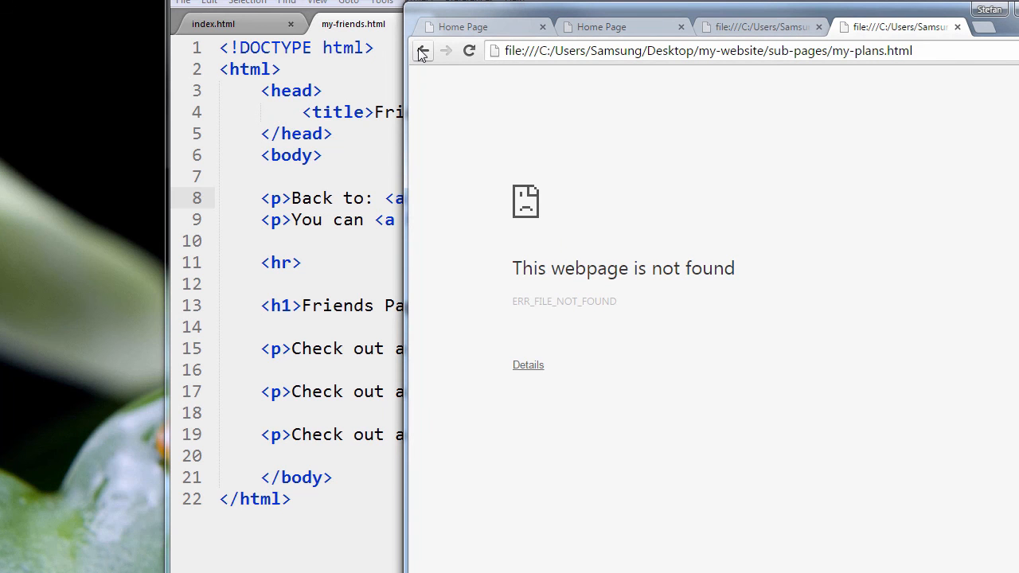
click(422, 50)
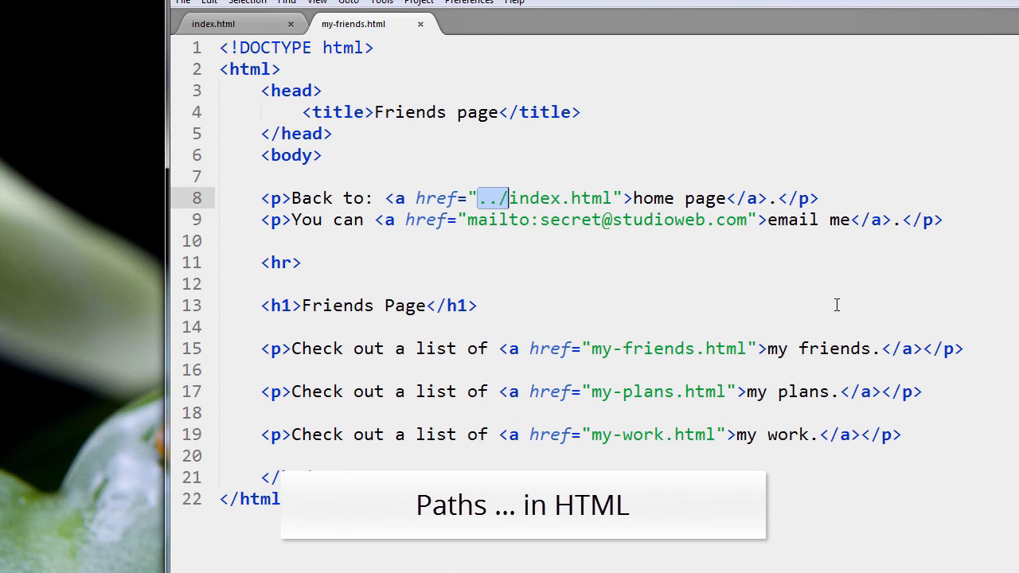
click(478, 305)
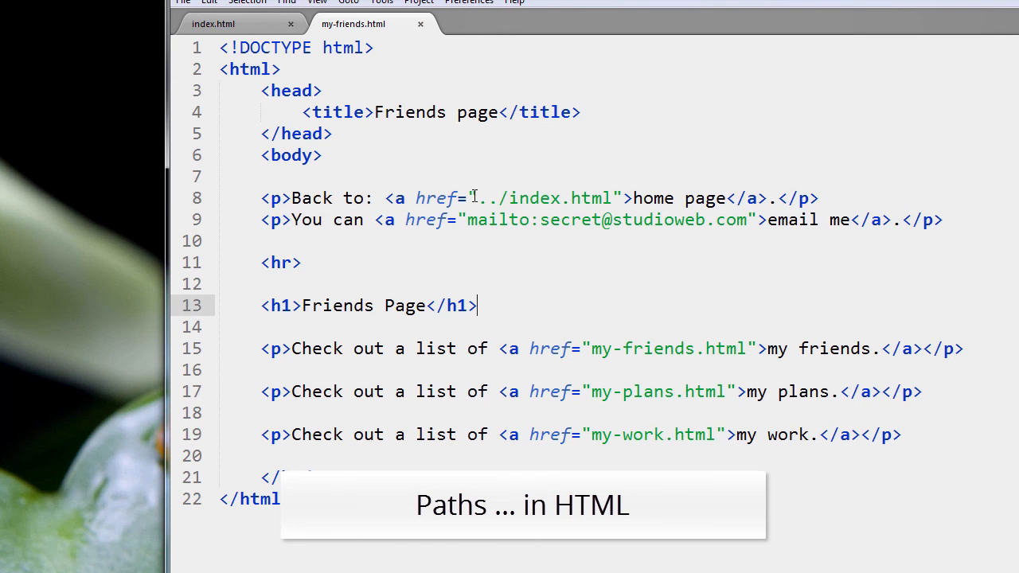
double_click(545, 198)
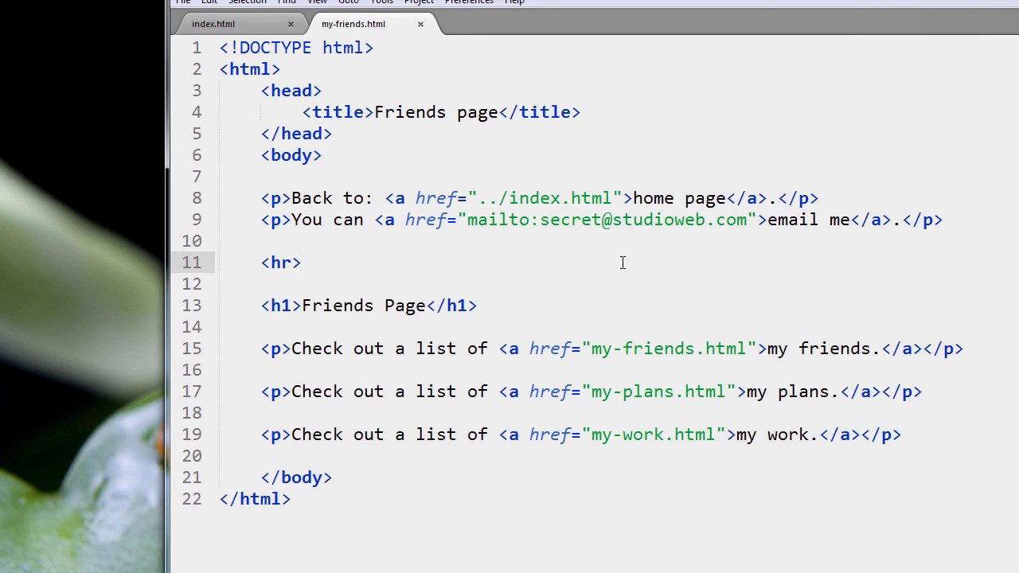
mouse_move(612, 253)
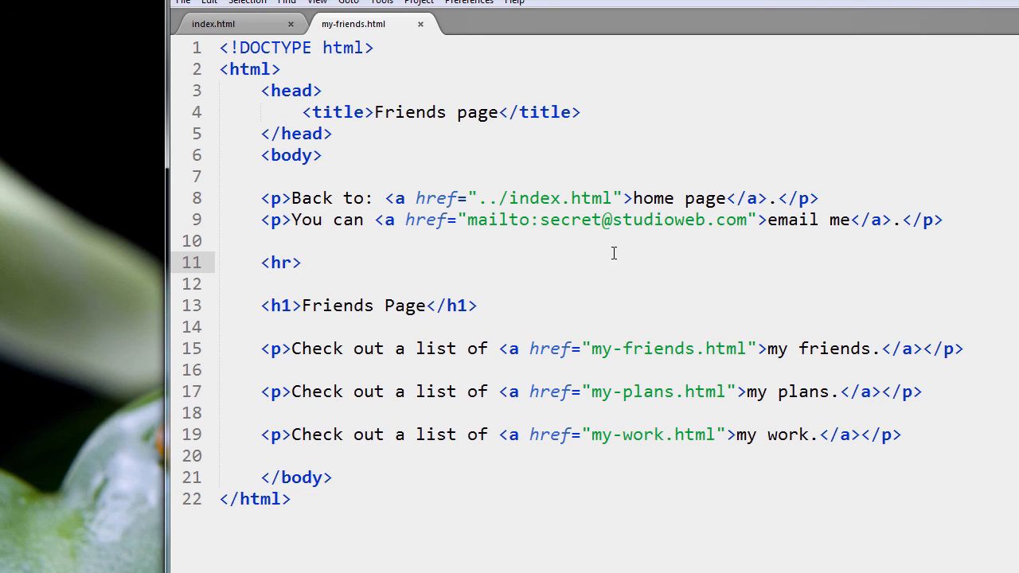